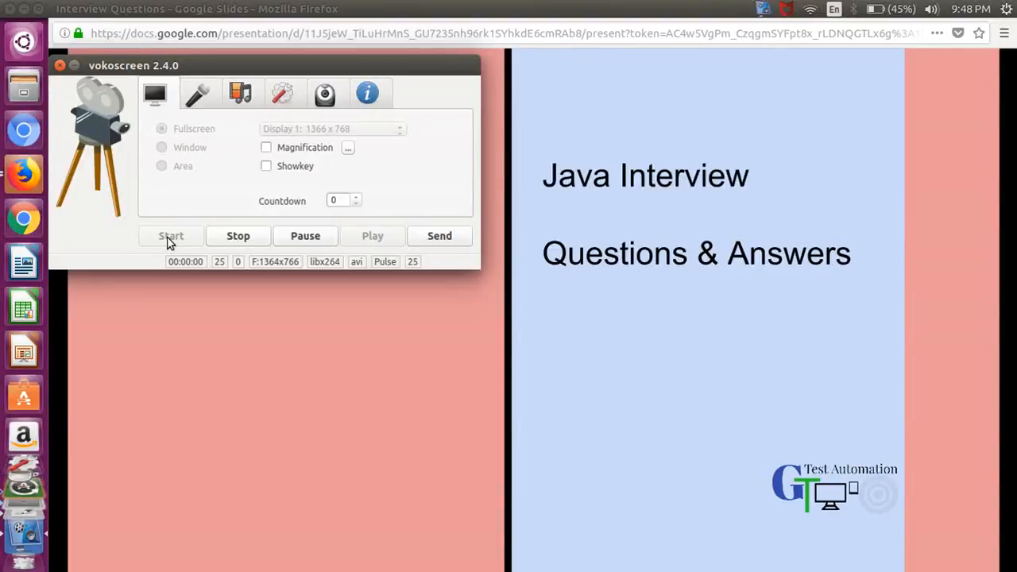
Advance to the 'How to add unique values in the Map?' slide
{"action": "left_click", "coordinate": [170, 235]}
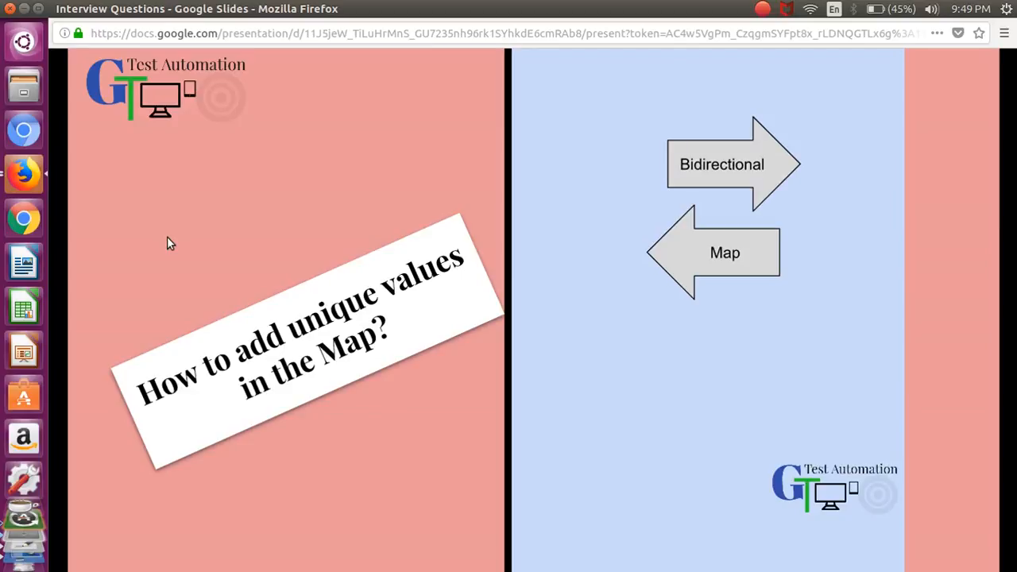
{"action": "mouse_move", "coordinate": [289, 172]}
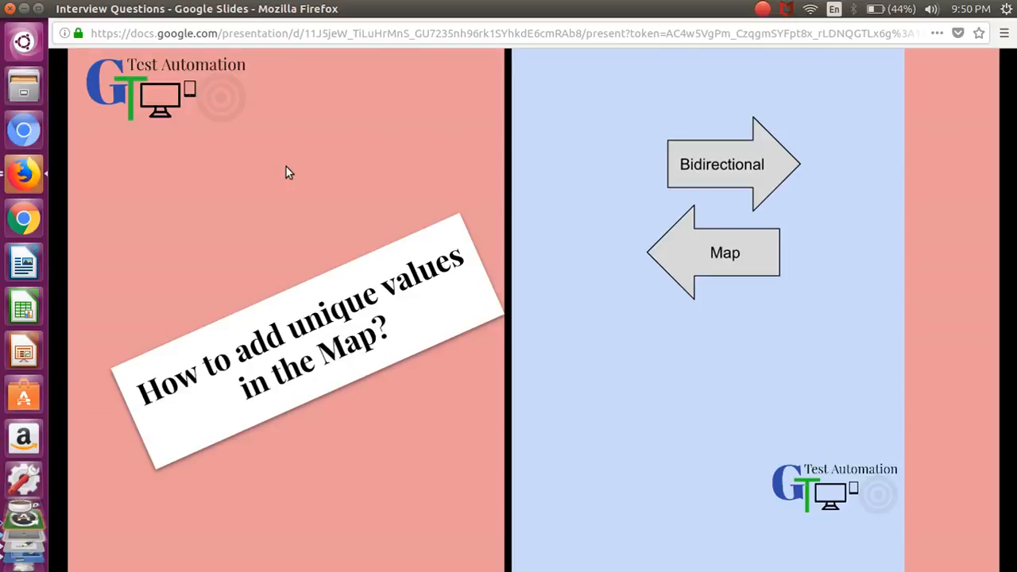
{"action": "mouse_move", "coordinate": [109, 152]}
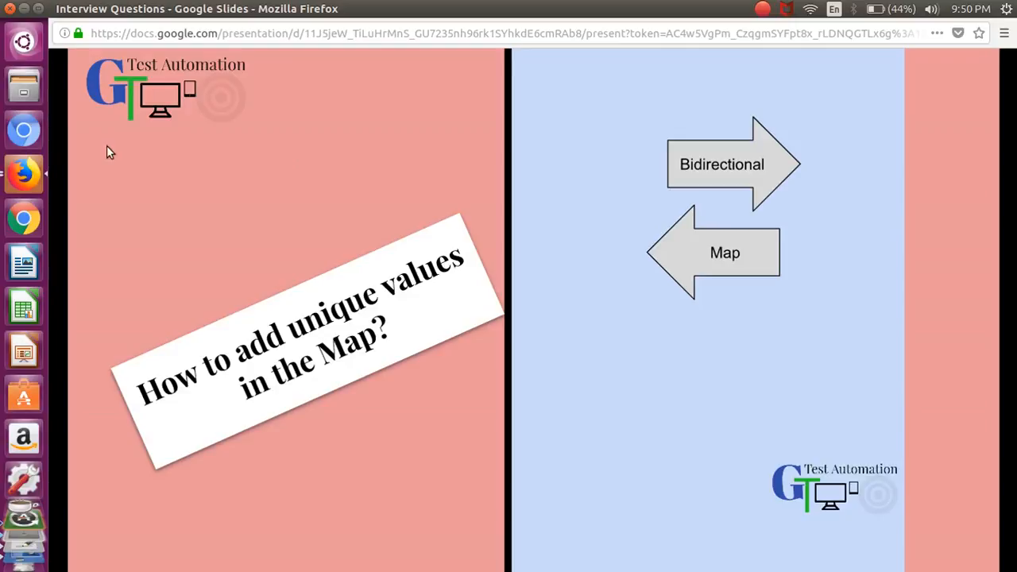
Switch from Firefox to the Eclipse workspace with the OtherTrainings project
{"action": "key", "text": "alt+Tab"}
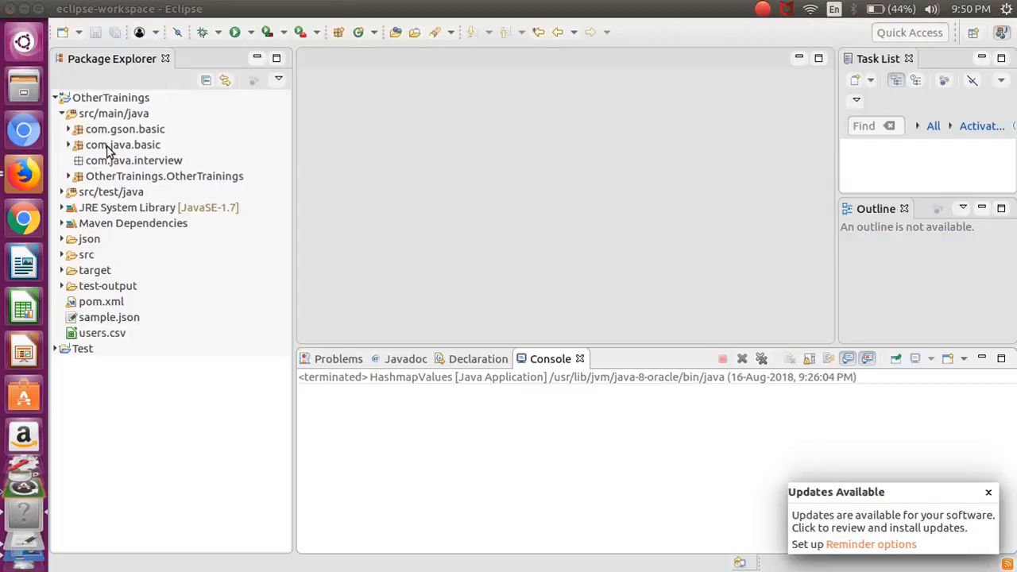
{"action": "mouse_move", "coordinate": [119, 159]}
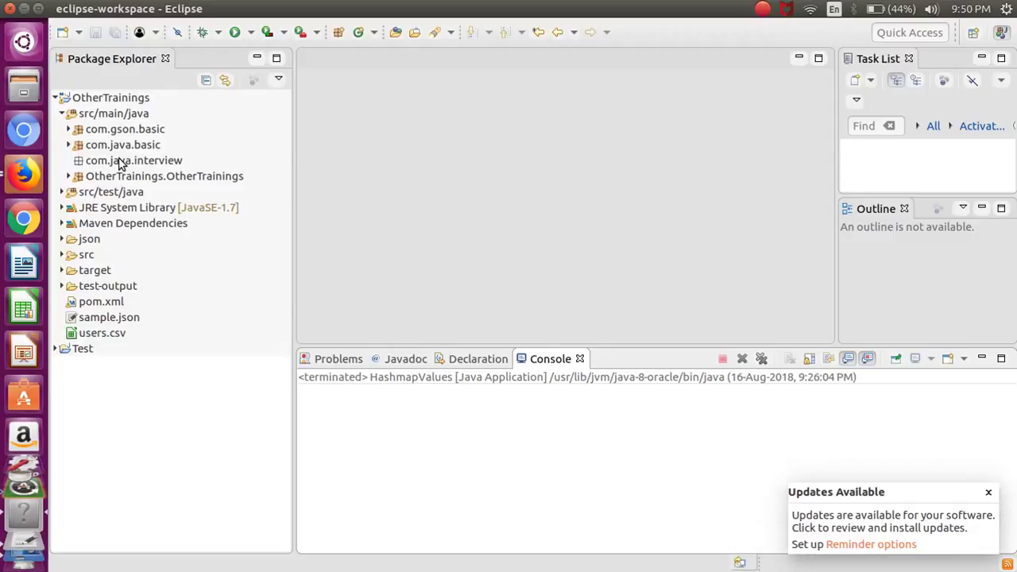
Create class ValuesInHashMap with a main method stub in com.java.interview
{"action": "right_click", "coordinate": [134, 158]}
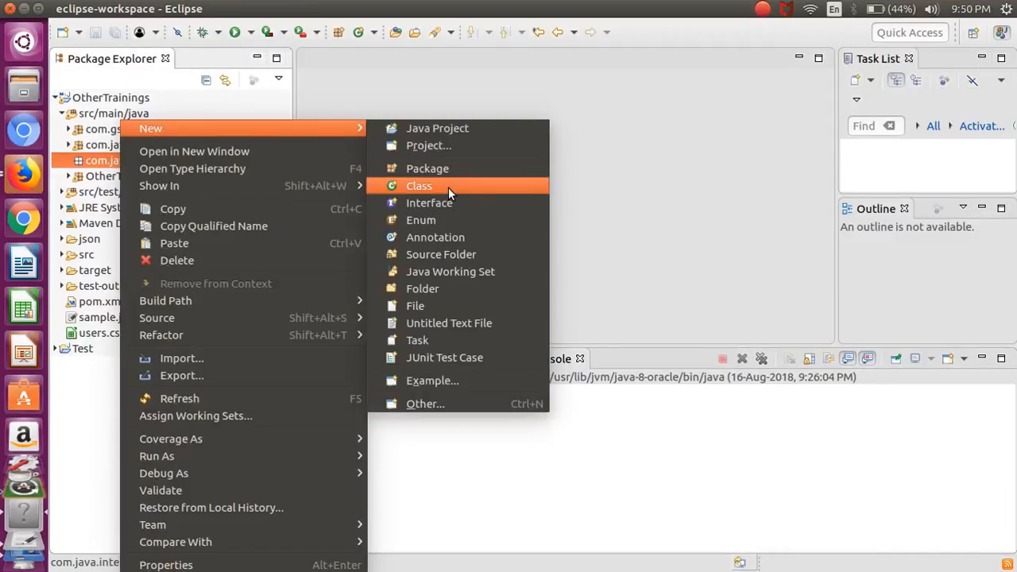
{"action": "left_click", "coordinate": [419, 184]}
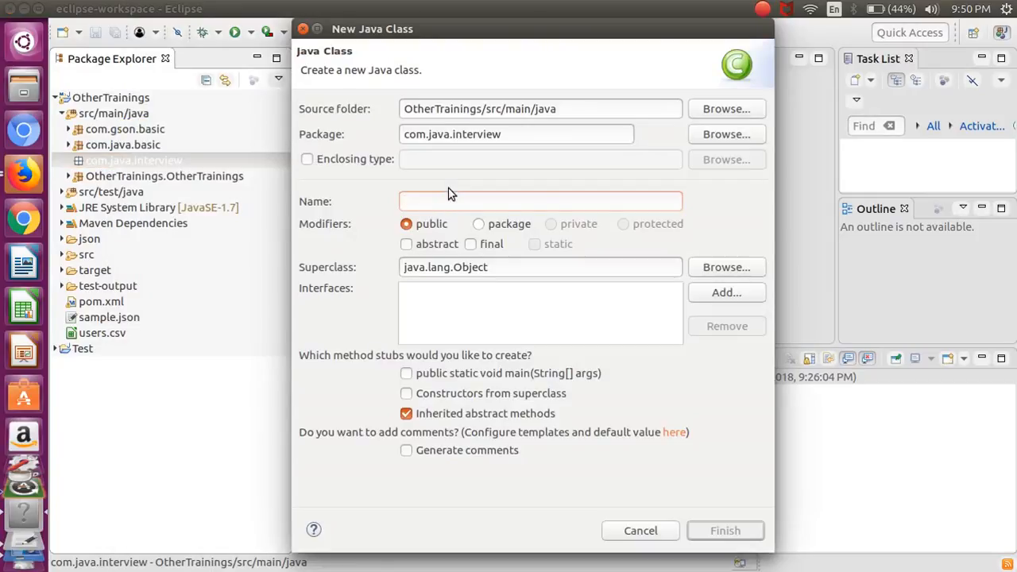
{"action": "type", "text": "ValuesIn"}
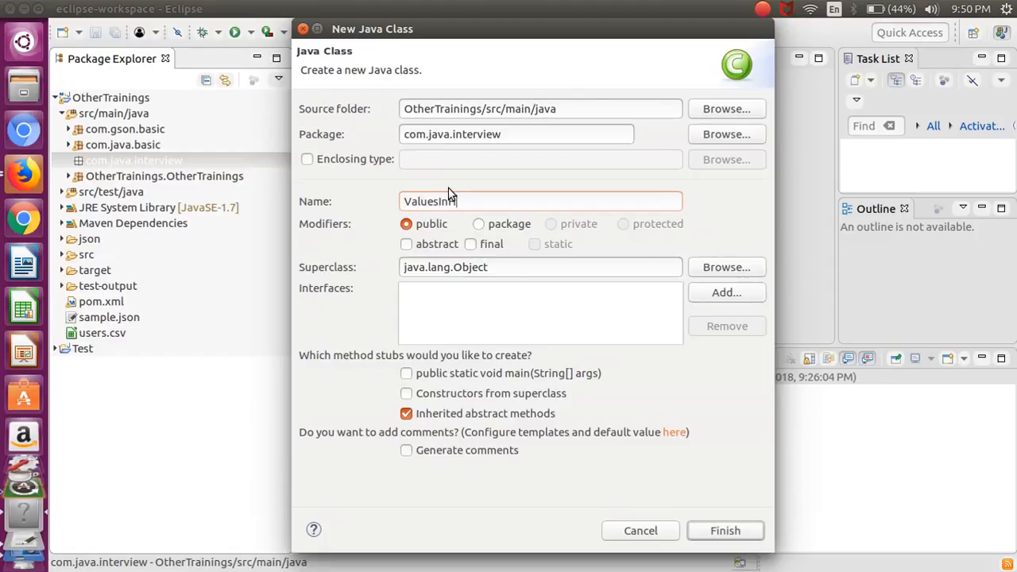
{"action": "type", "text": "HashMap"}
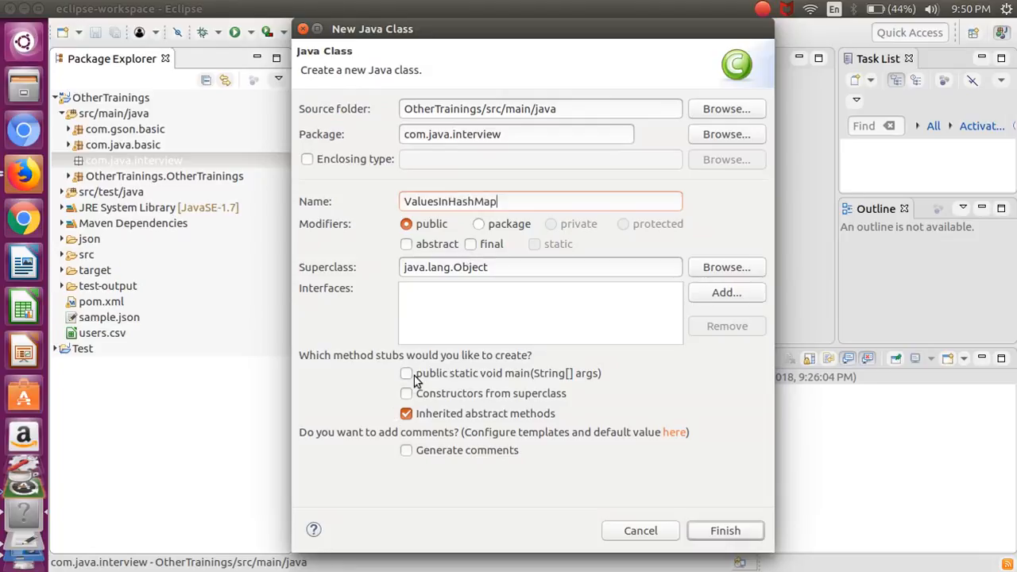
{"action": "left_click", "coordinate": [407, 373]}
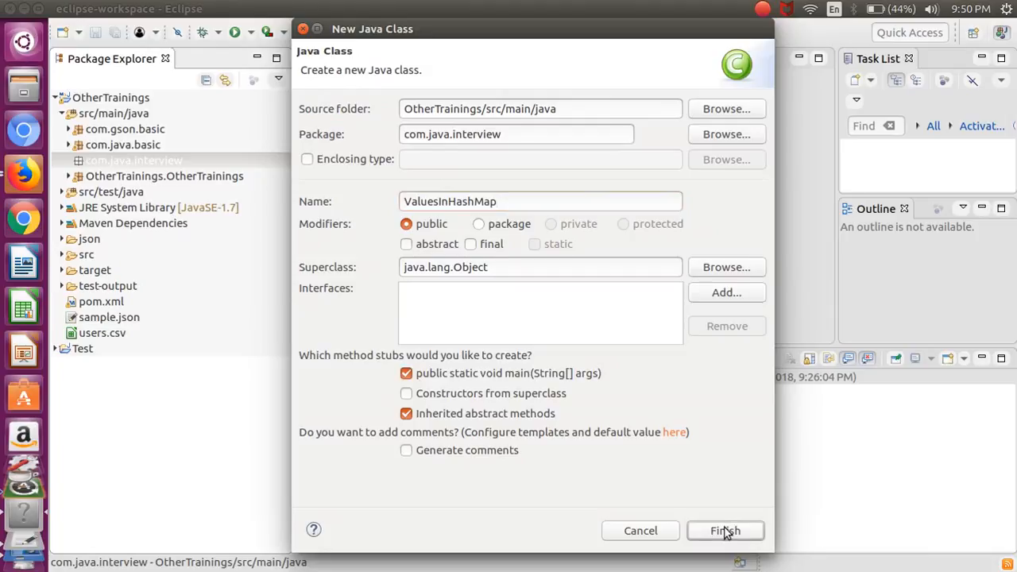
{"action": "left_click", "coordinate": [725, 531]}
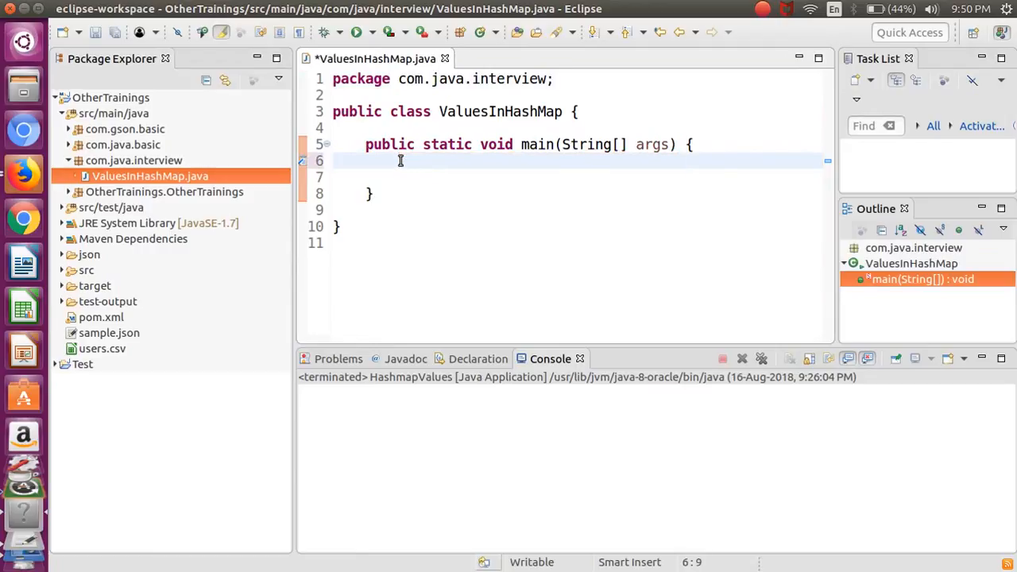
Declare Map map = new HashMap<String,String>(); in main
{"action": "type", "text": "Map map ="}
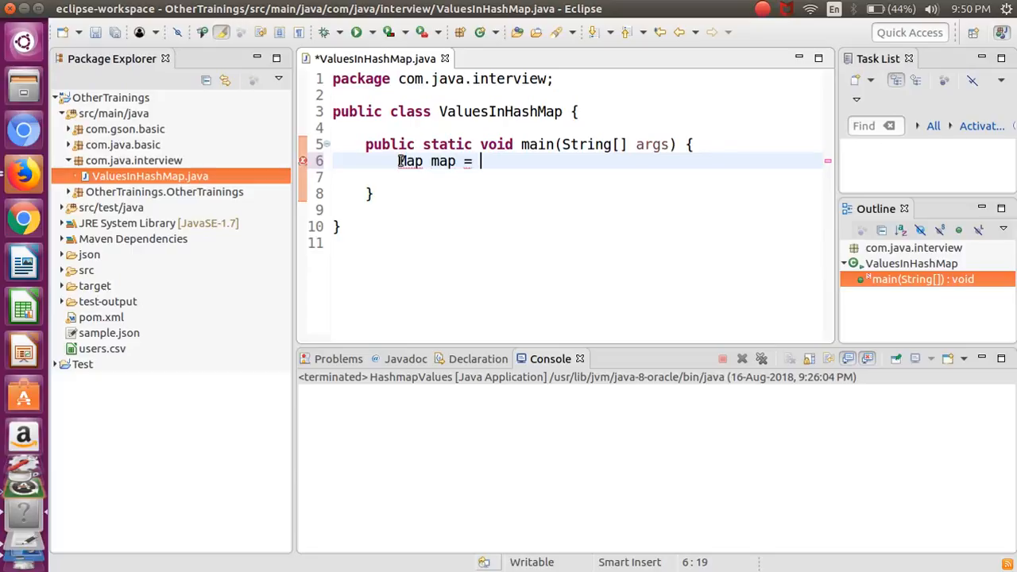
{"action": "type", "text": "new Hash"}
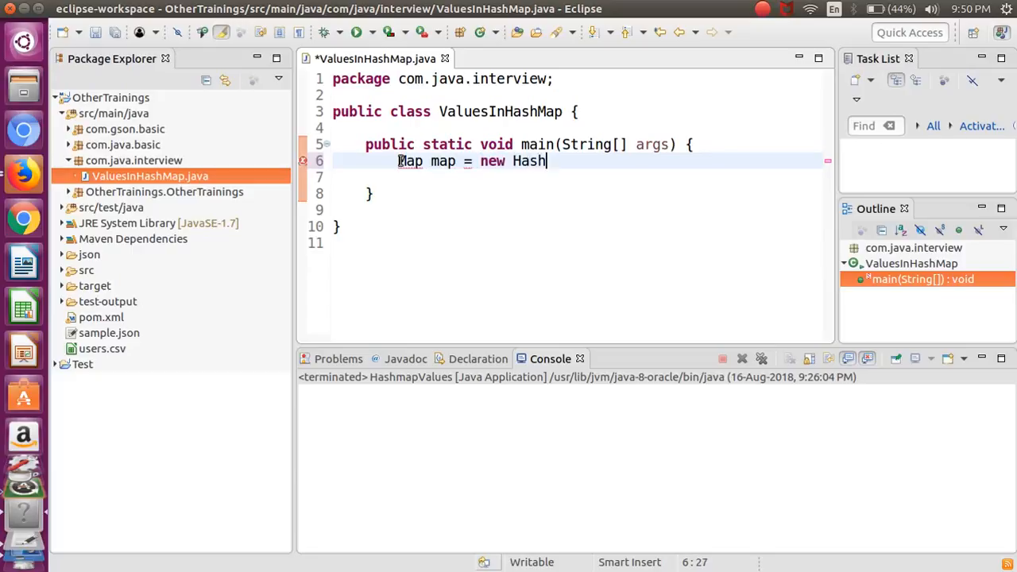
{"action": "type", "text": "Ma"}
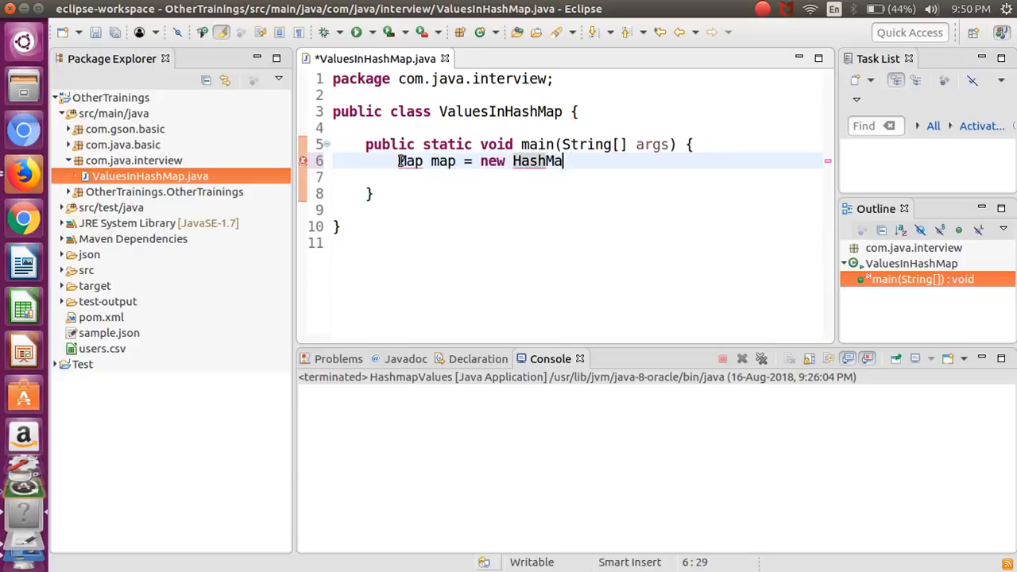
{"action": "type", "text": "p"}
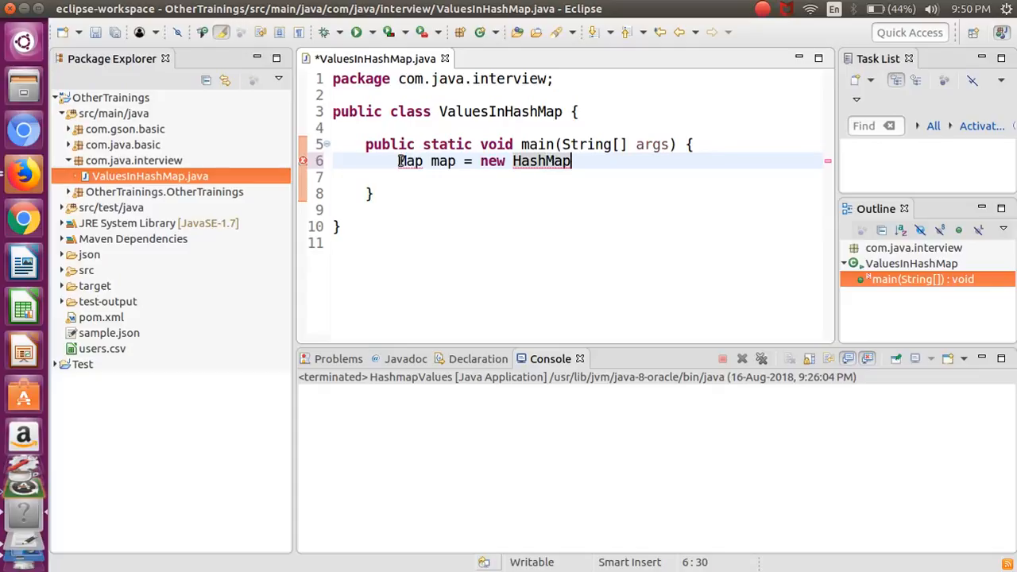
{"action": "type", "text": "<Strig>"}
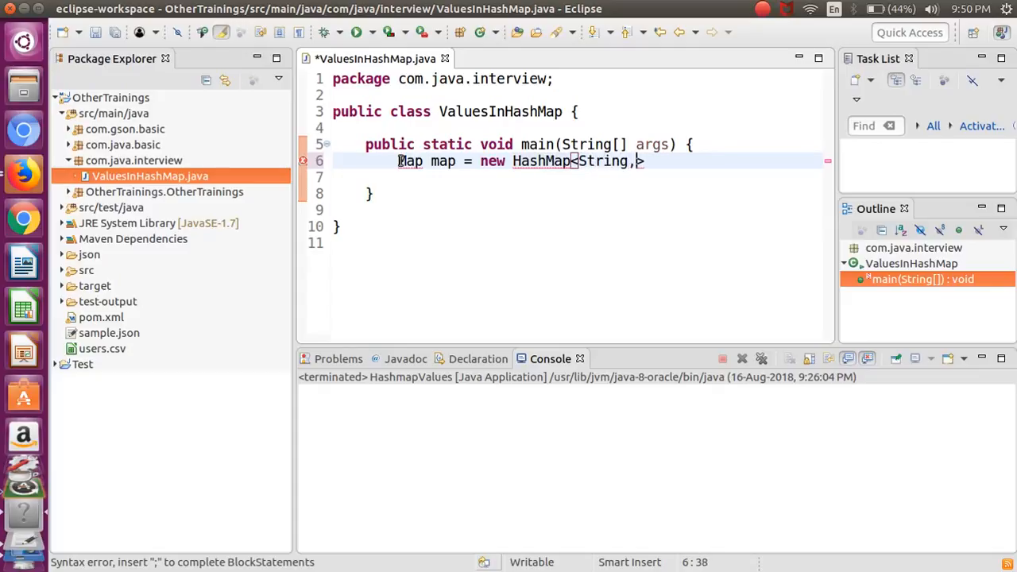
{"action": "type", "text": "String>"}
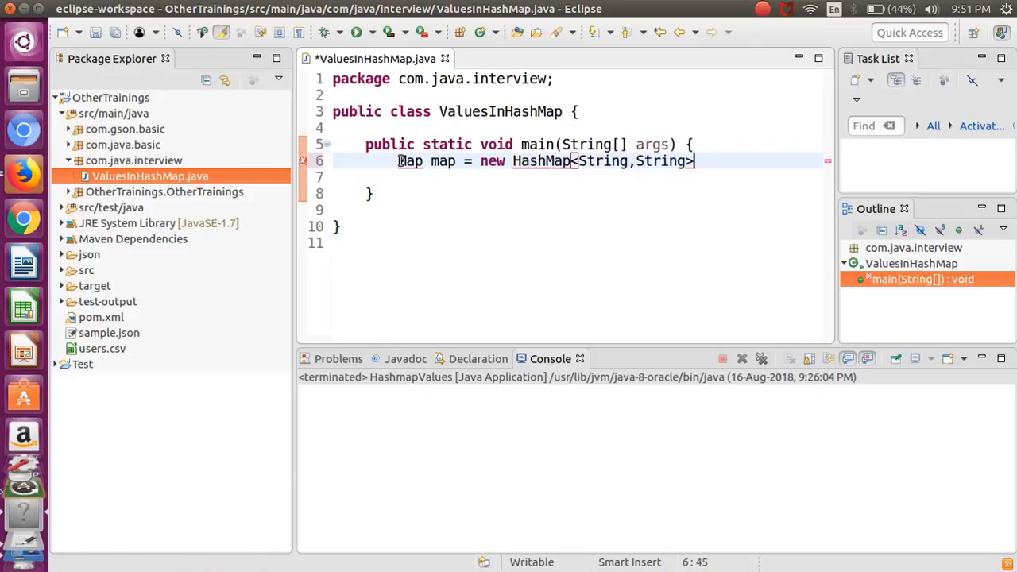
{"action": "type", "text": "();"}
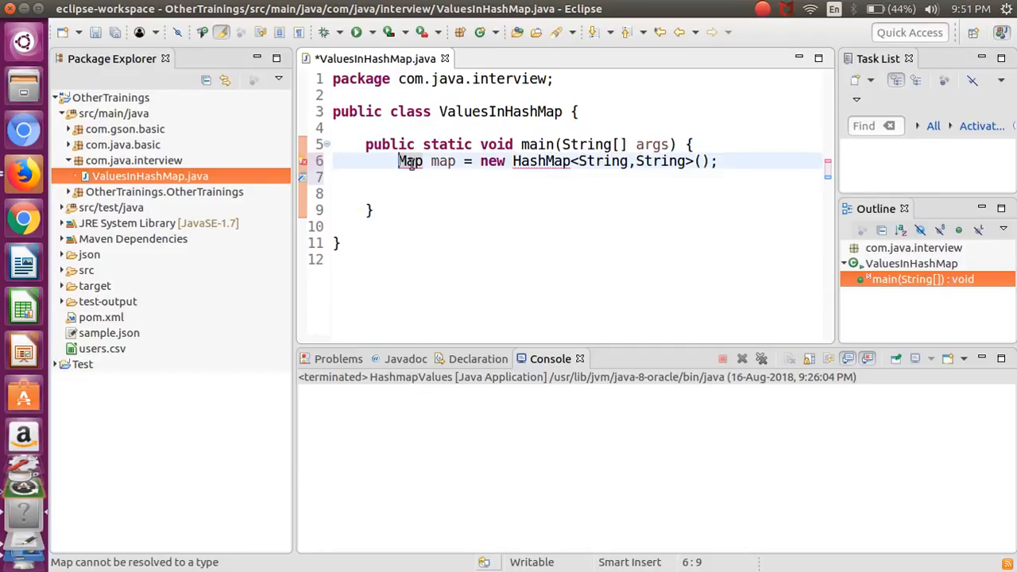
Import java.util.Map and java.util.HashMap via quick fixes
{"action": "key", "text": "Ctrl+1"}
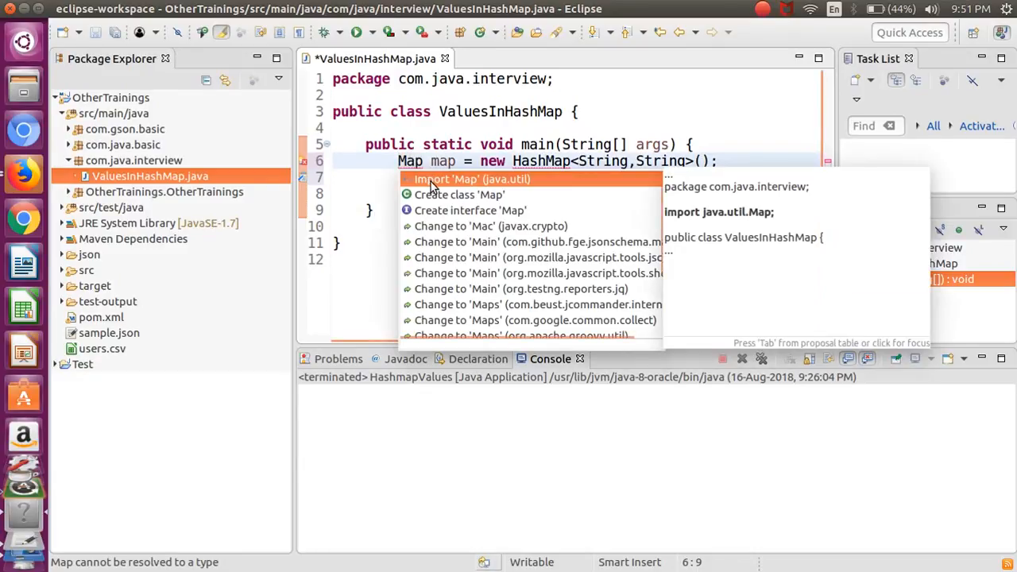
{"action": "mouse_move", "coordinate": [509, 178]}
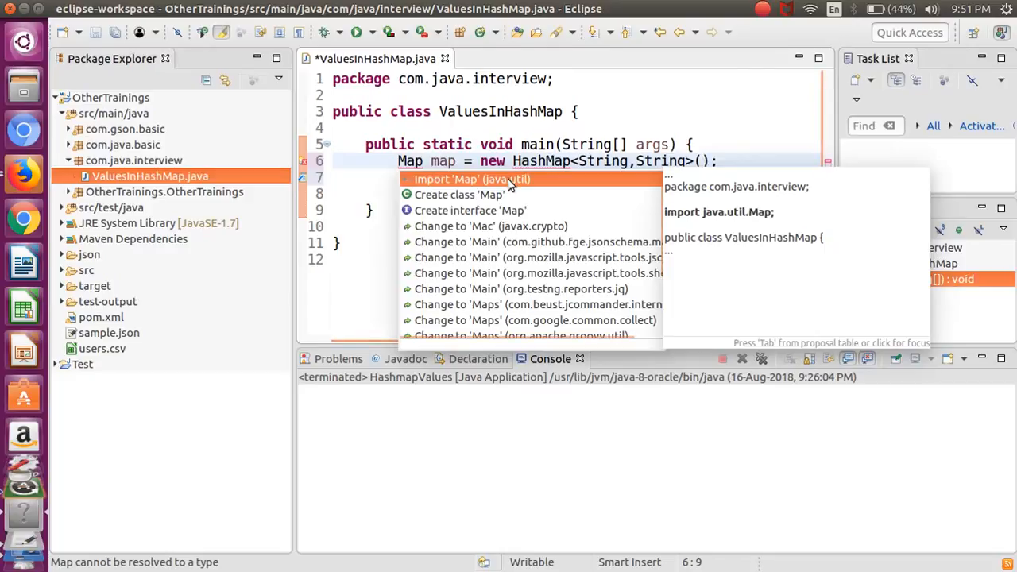
{"action": "left_click", "coordinate": [468, 178]}
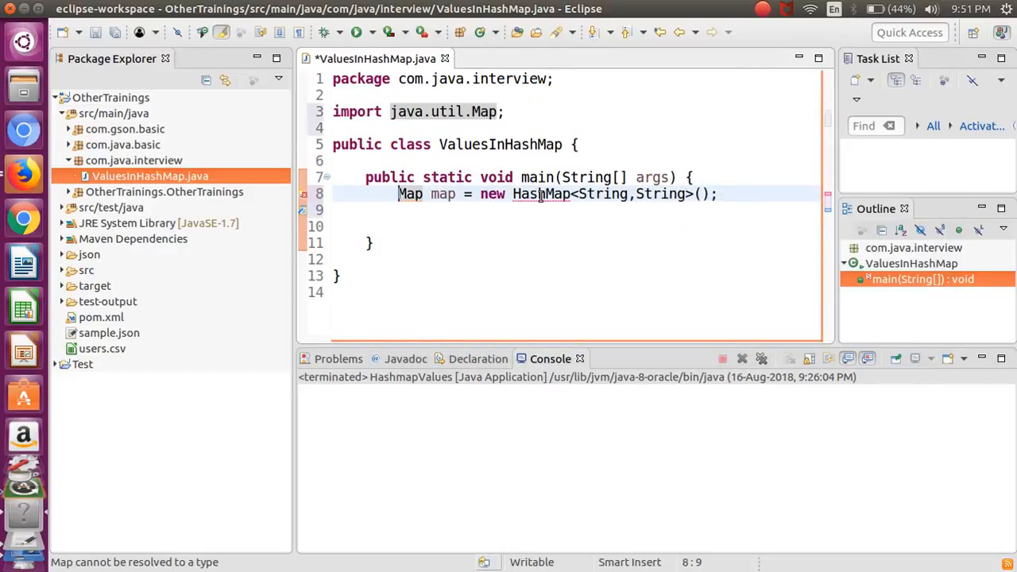
{"action": "left_click", "coordinate": [540, 194]}
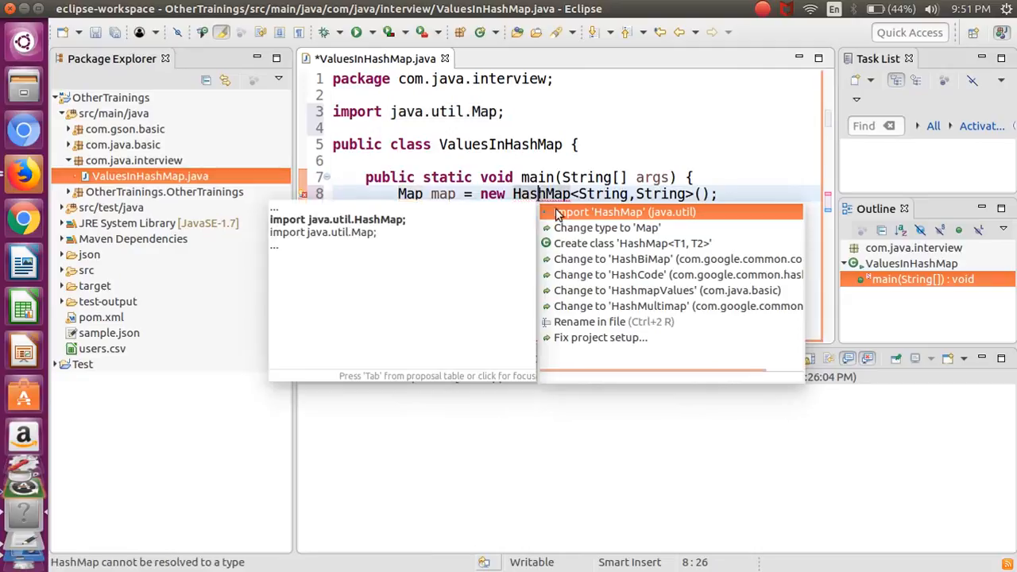
{"action": "left_click", "coordinate": [620, 212]}
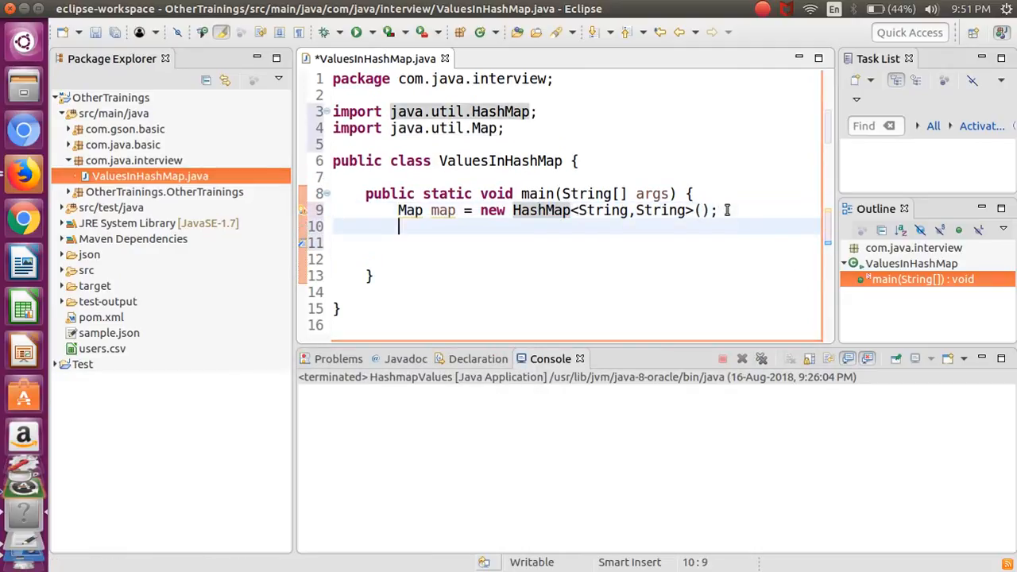
{"action": "type", "text": "map.put(\"\", value"}
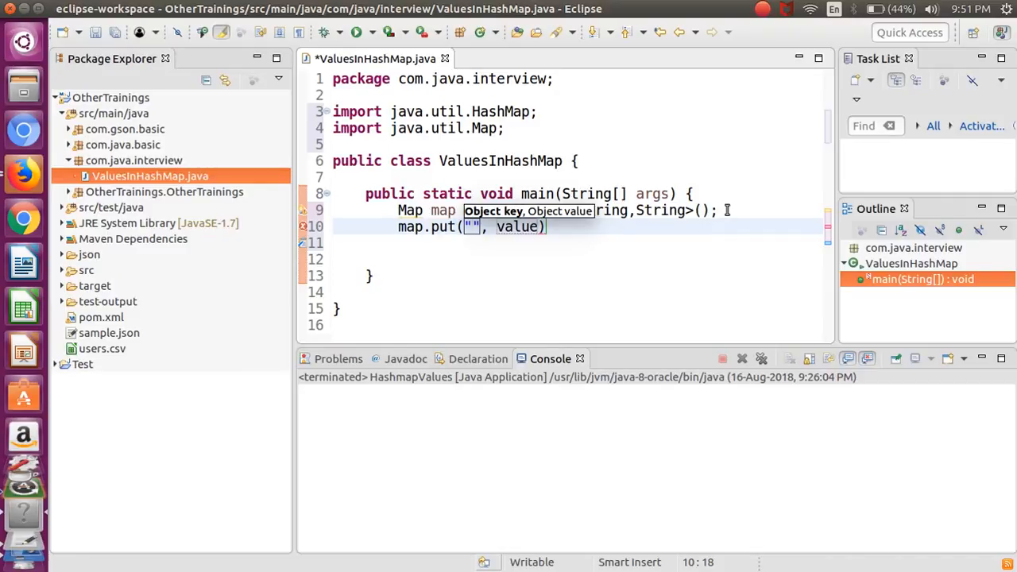
{"action": "type", "text": "Usern"}
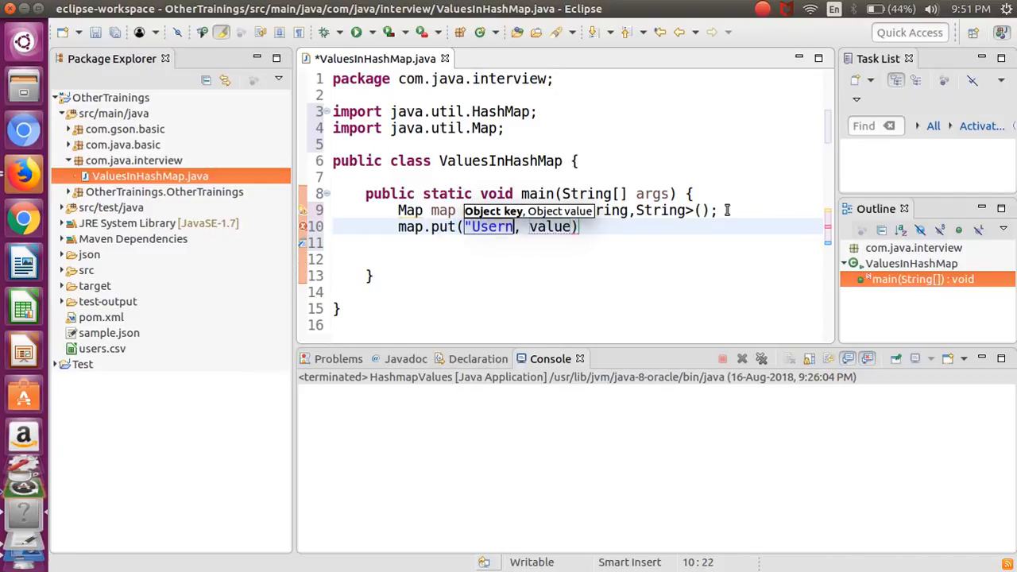
{"action": "type", "text": "ame"}
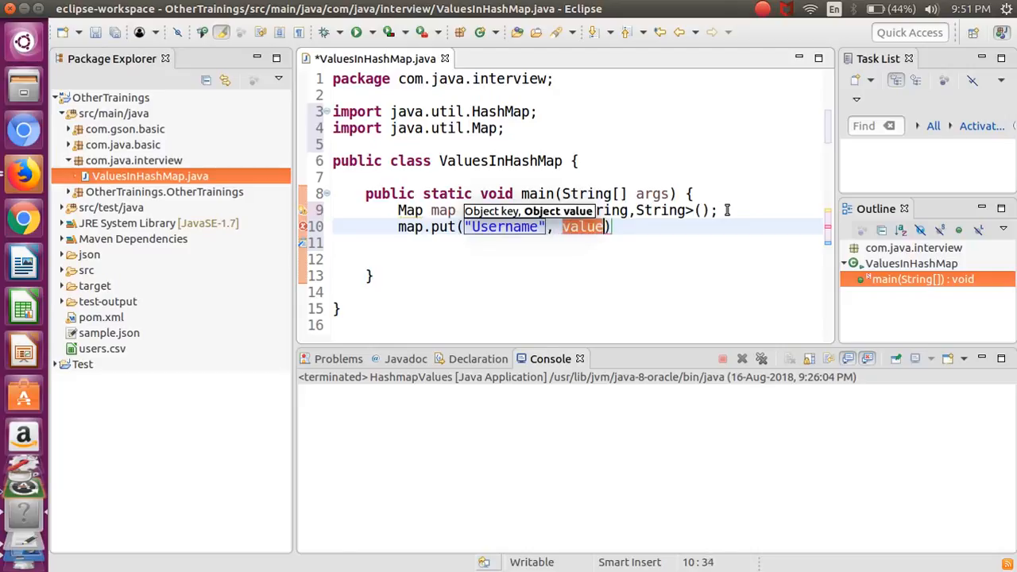
{"action": "type", "text": "\"\""}
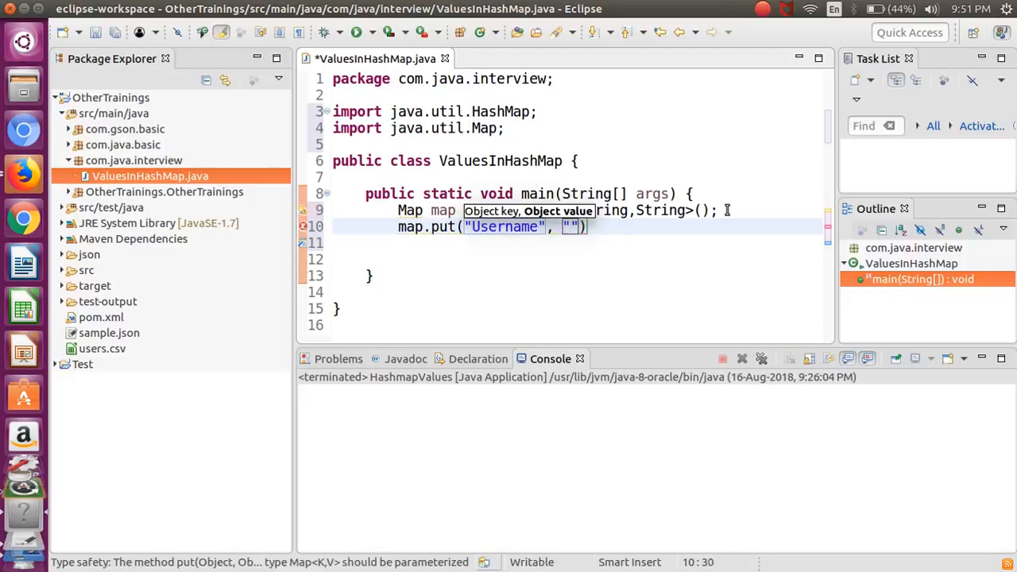
{"action": "type", "text": "Girish"}
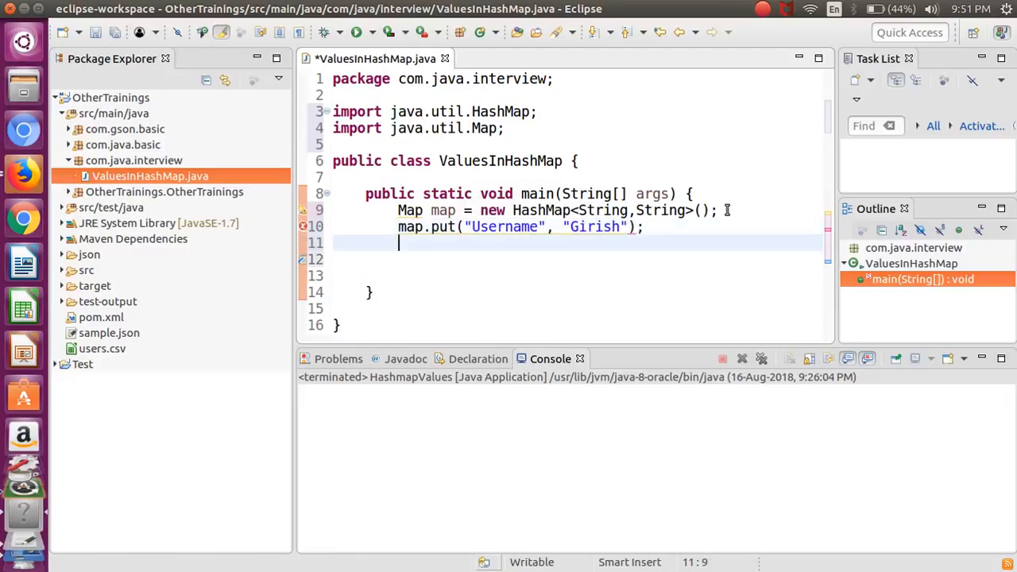
{"action": "type", "text": "map.put"}
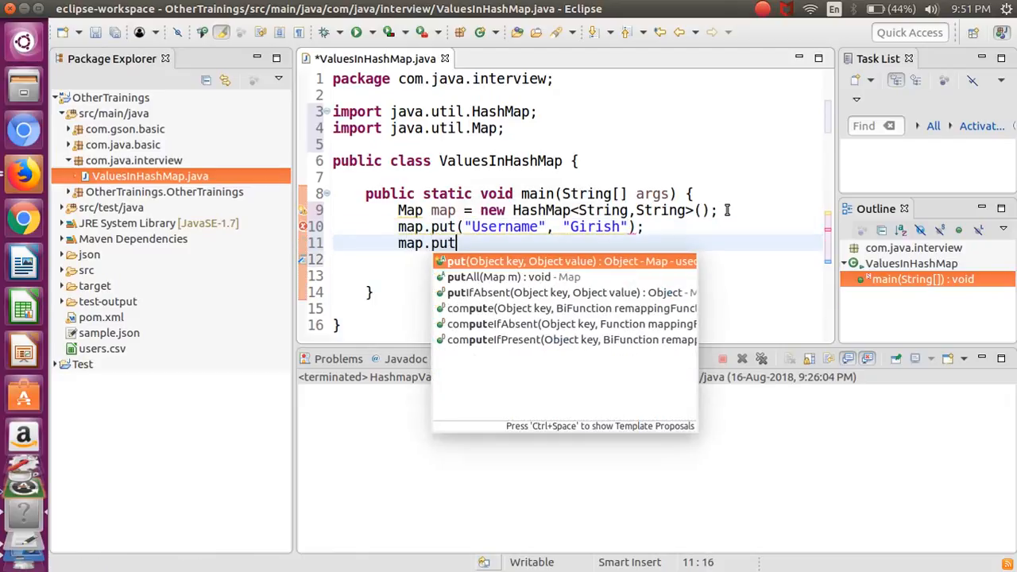
{"action": "left_click", "coordinate": [553, 260]}
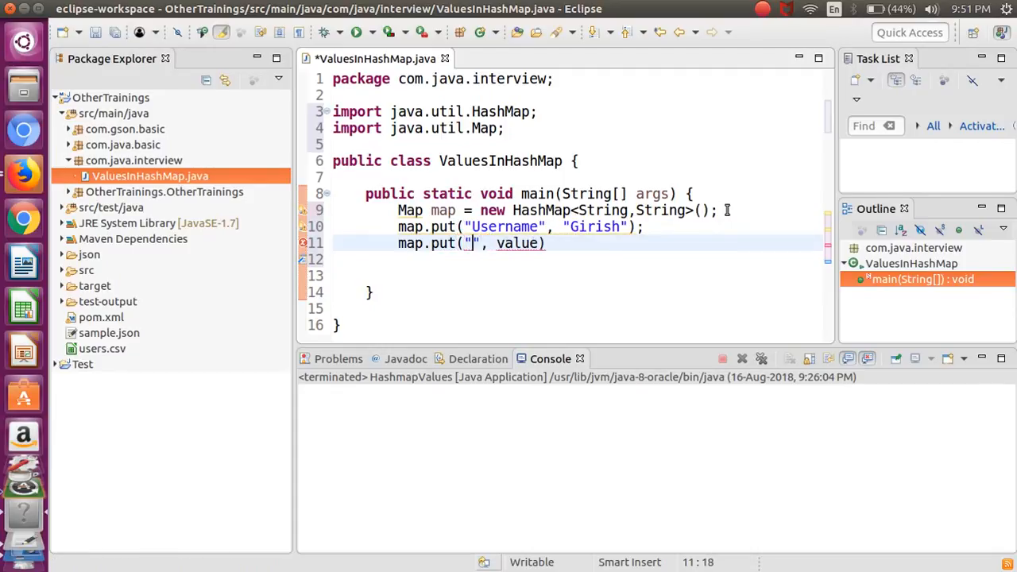
{"action": "type", "text": "Password"}
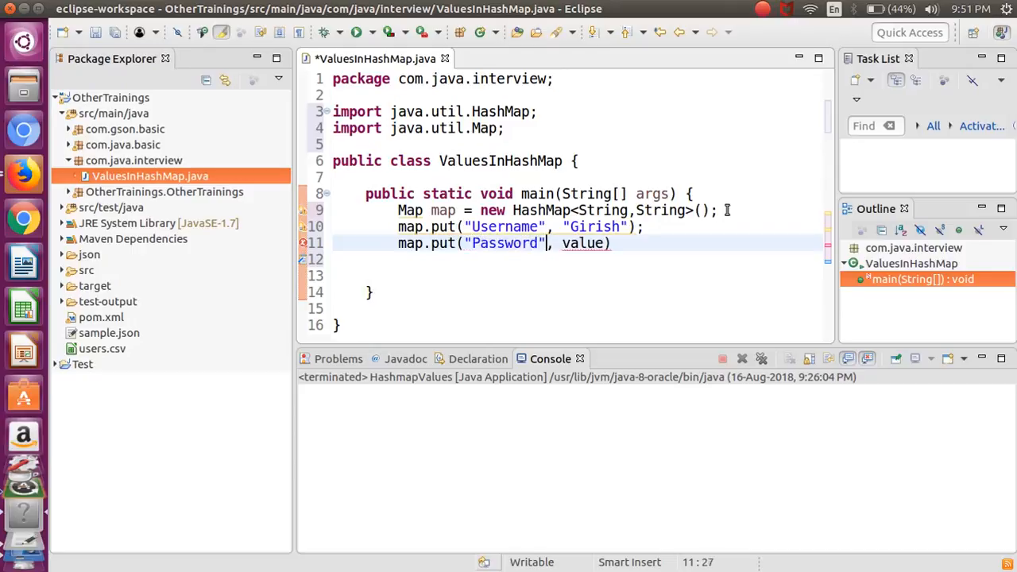
{"action": "double_click", "coordinate": [582, 243]}
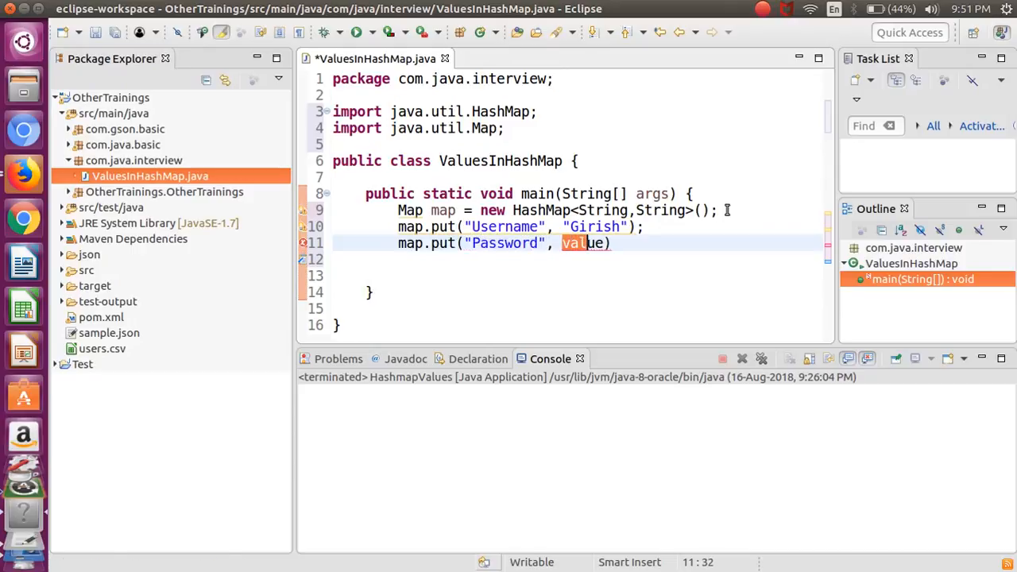
{"action": "type", "text": "\"Gi\""}
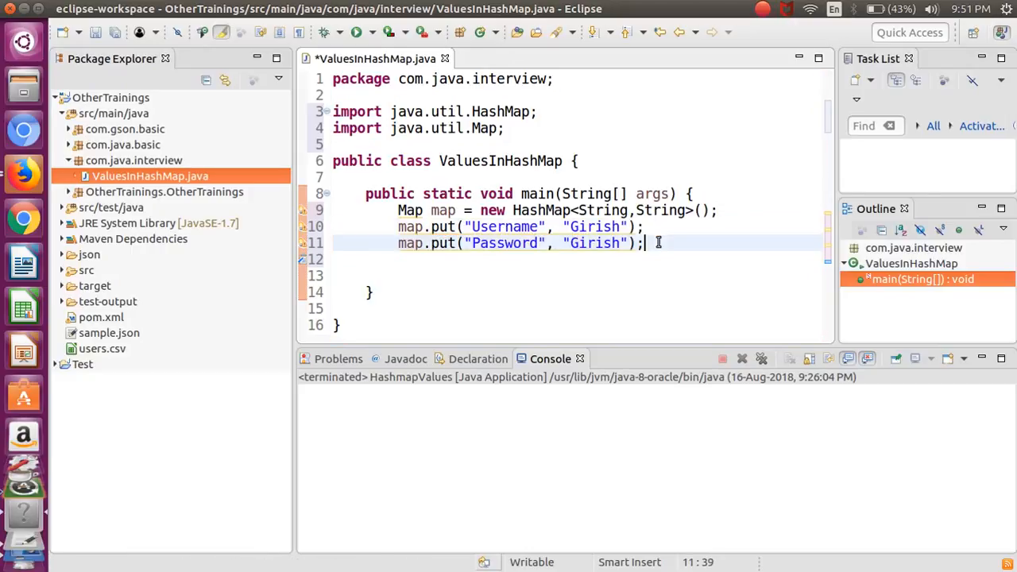
Print "map: " + map.toString() using the sysout template
{"action": "type", "text": "sysout"}
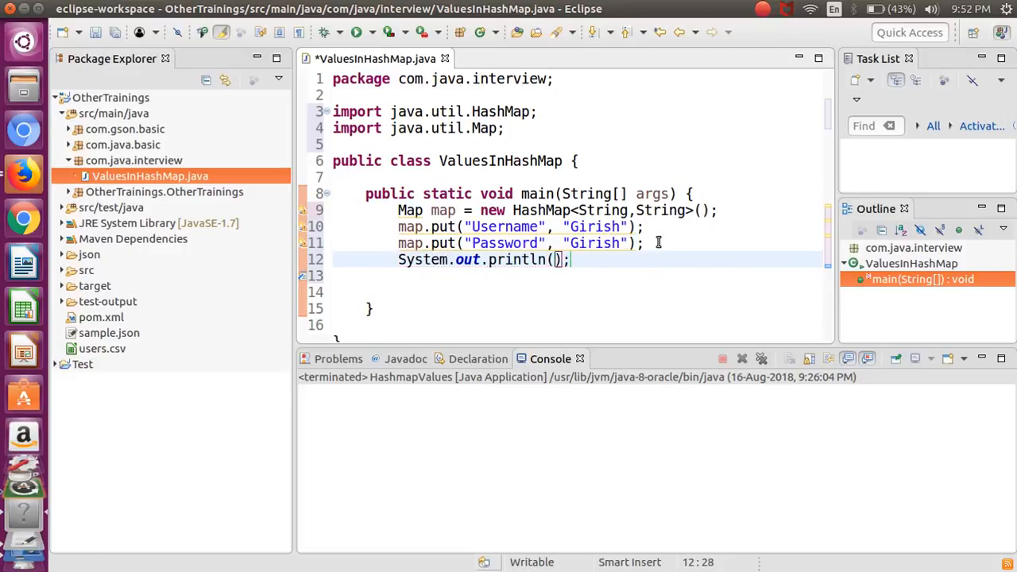
{"action": "type", "text": "\"map\""}
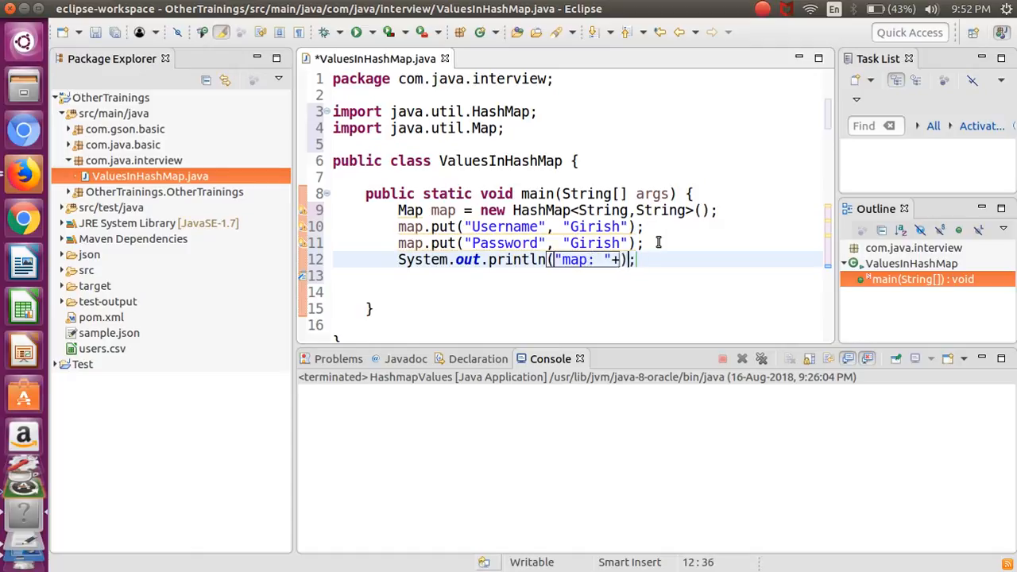
{"action": "type", "text": "map.to"}
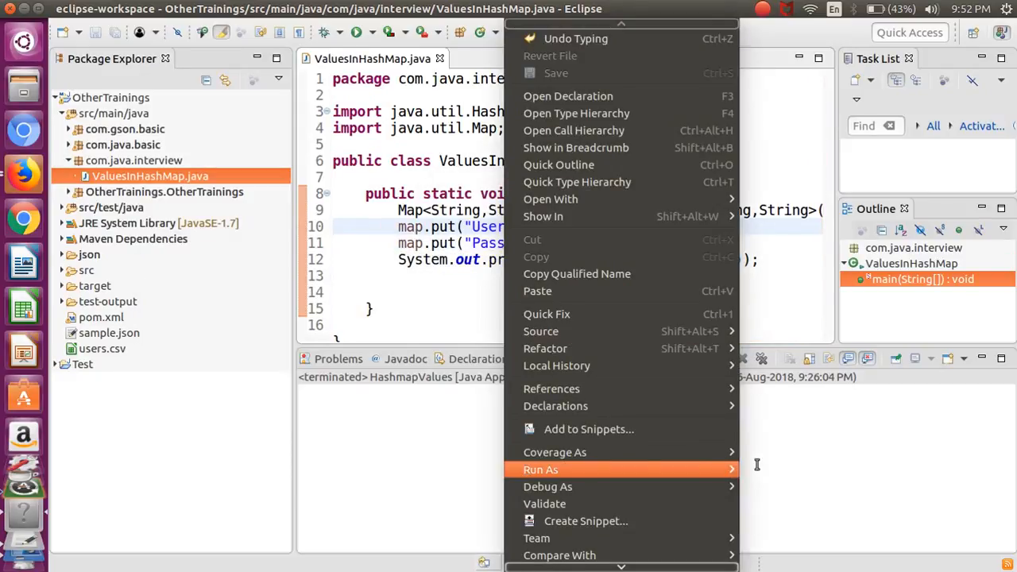
{"action": "left_click", "coordinate": [541, 470]}
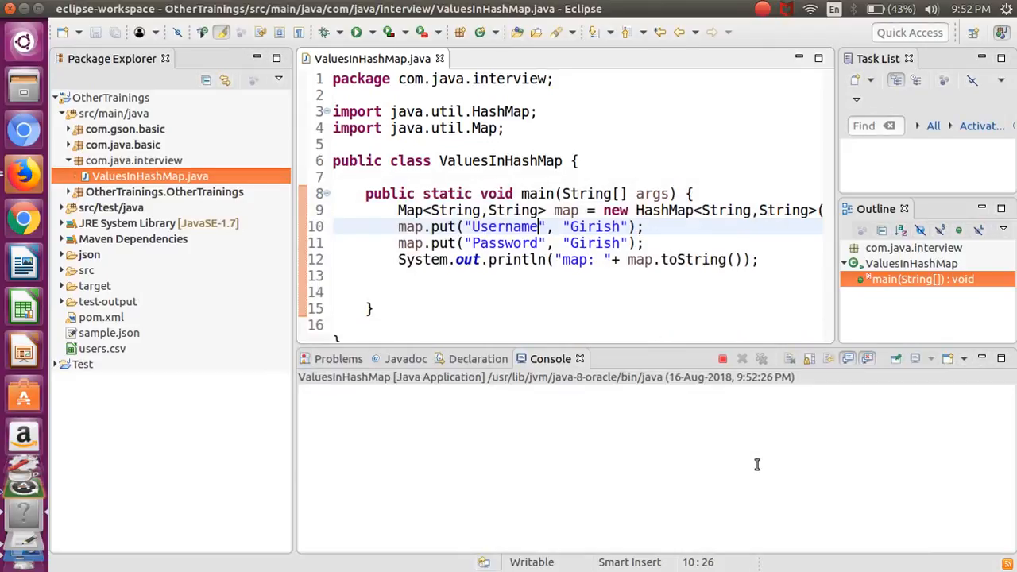
{"action": "left_click", "coordinate": [350, 32]}
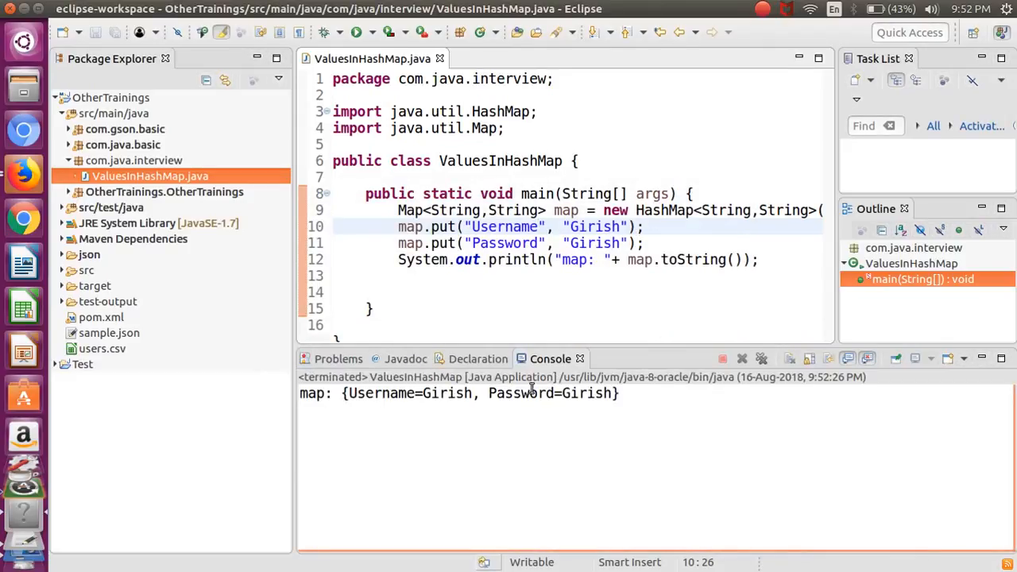
{"action": "triple_click", "coordinate": [491, 394]}
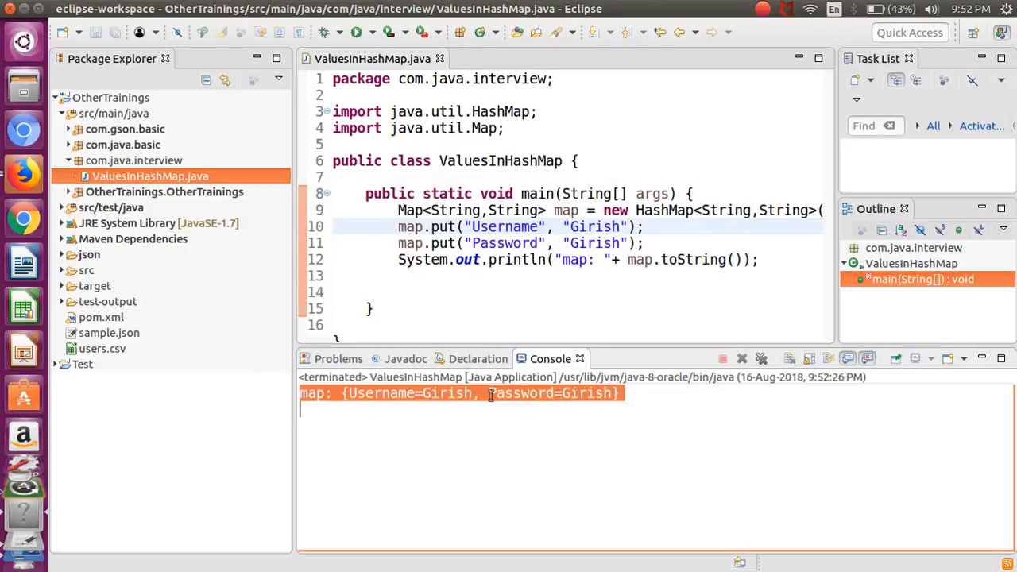
{"action": "double_click", "coordinate": [445, 395]}
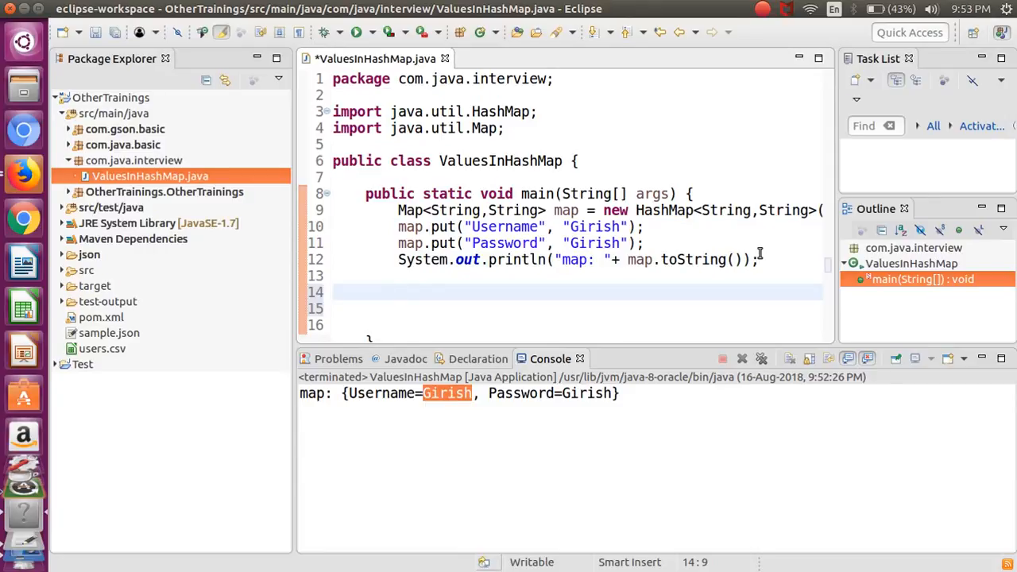
Declare BiMap bimap = HashBiMap.create(); with the Guava HashBiMap import
{"action": "type", "text": "Bi"}
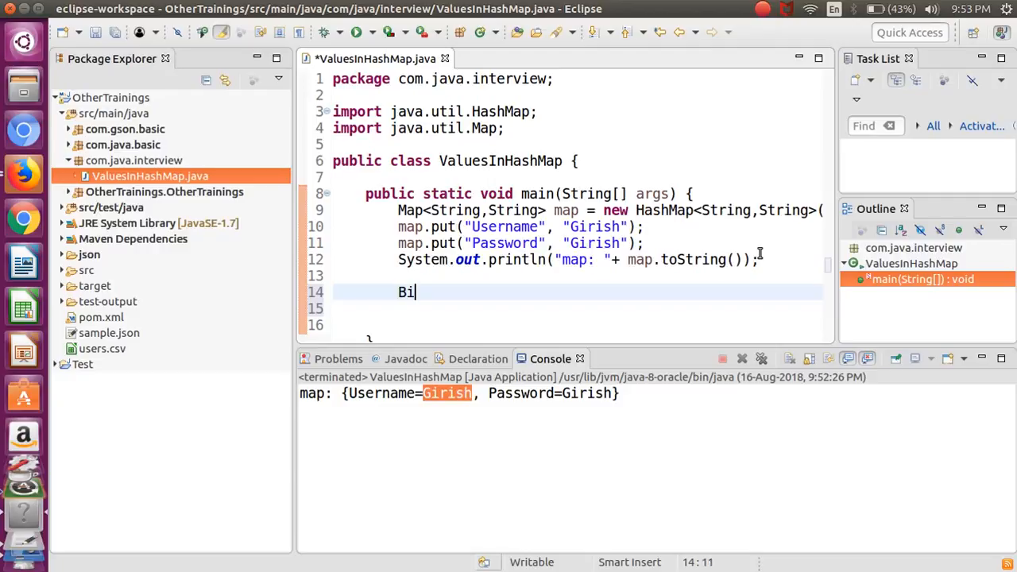
{"action": "type", "text": "Map bi"}
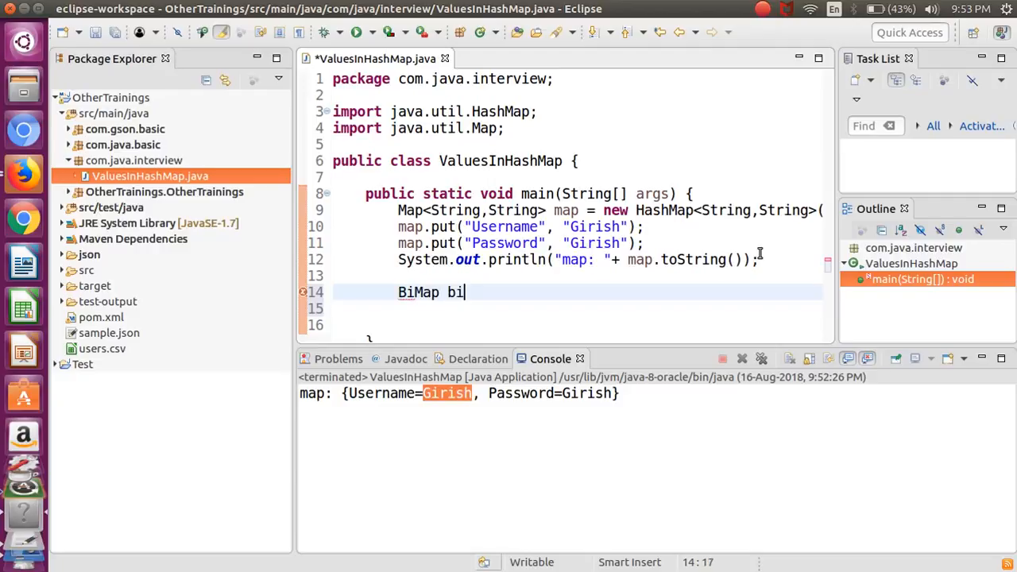
{"action": "type", "text": "map"}
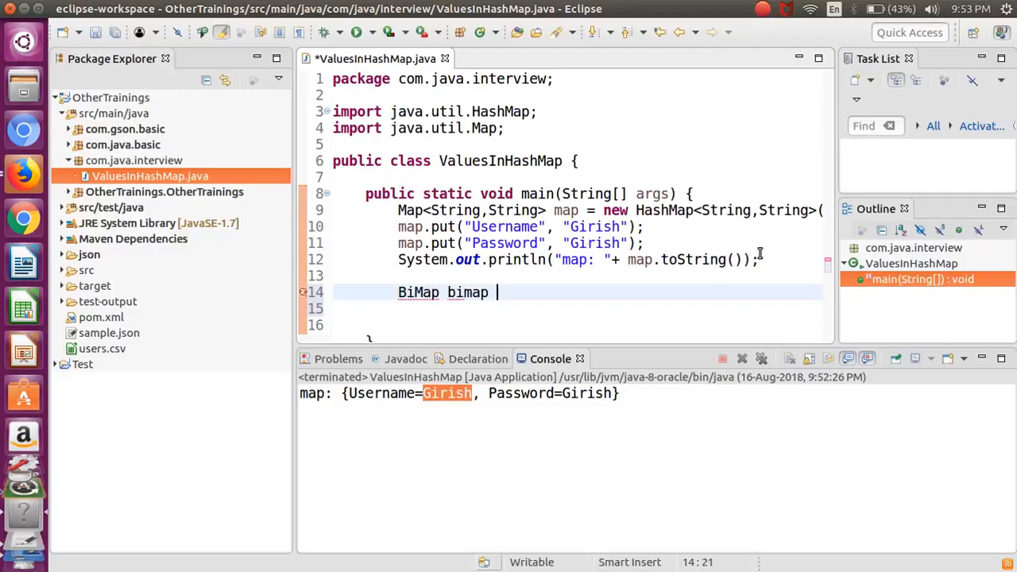
{"action": "type", "text": "="}
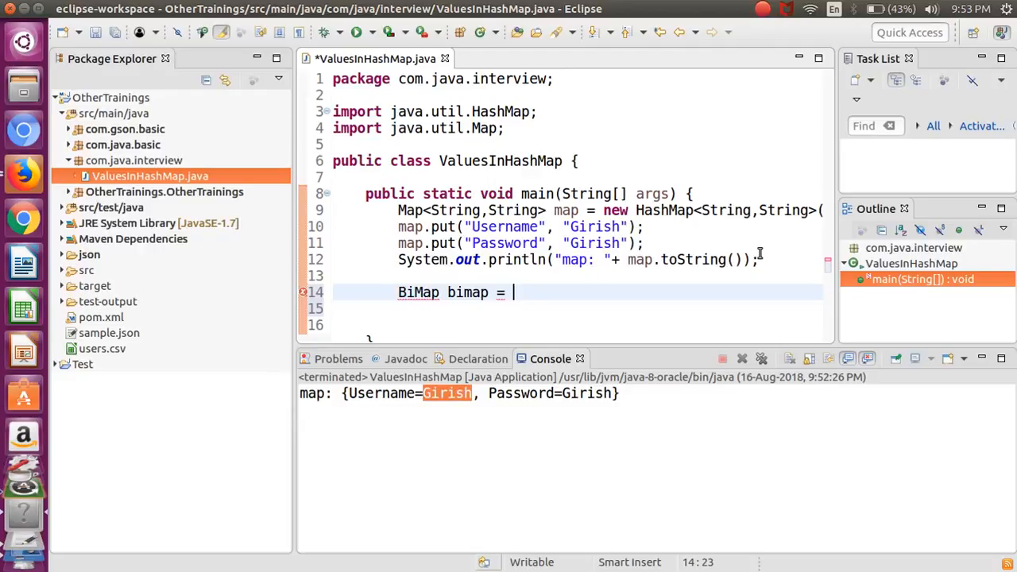
{"action": "type", "text": "HashBiMap"}
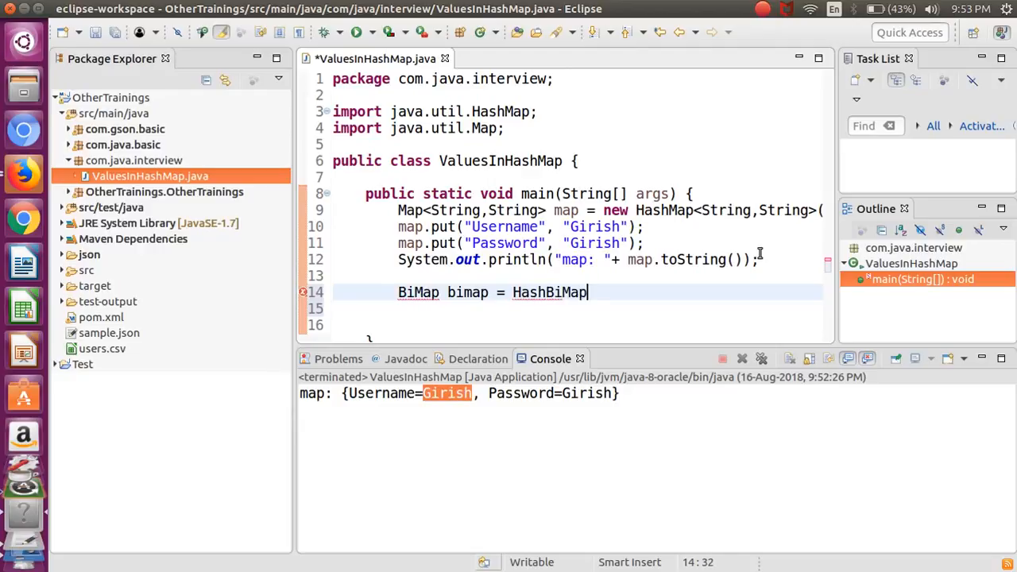
{"action": "type", "text": ".create();"}
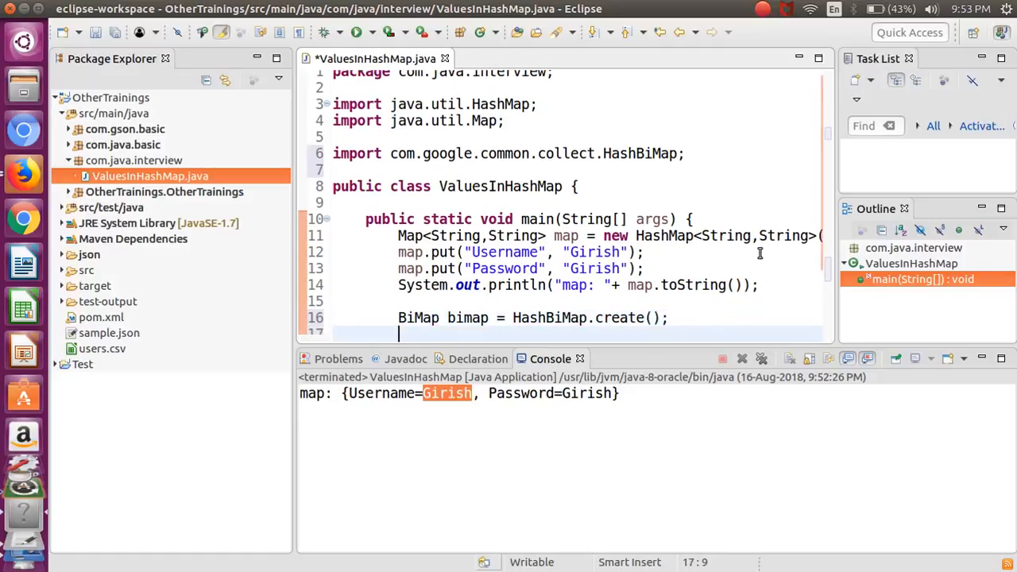
{"action": "type", "text": "bimap."}
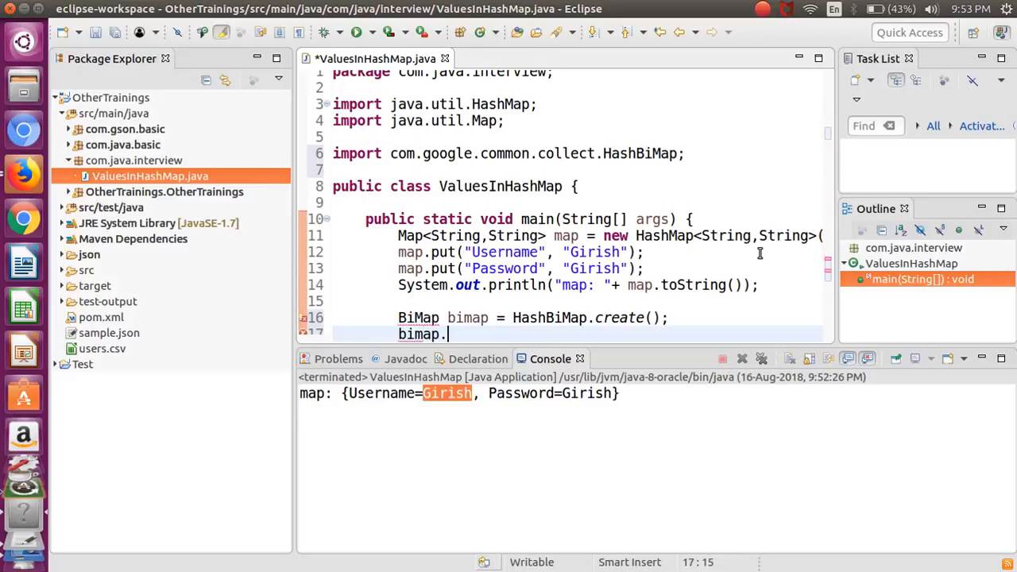
{"action": "type", "text": "put(arg0, arg1"}
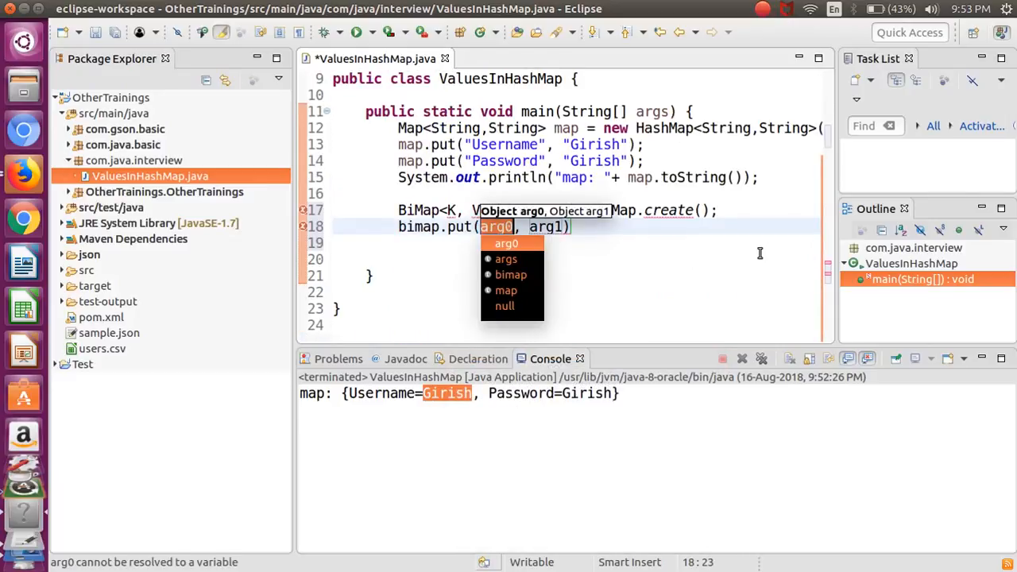
{"action": "type", "text": "\"Userna\""}
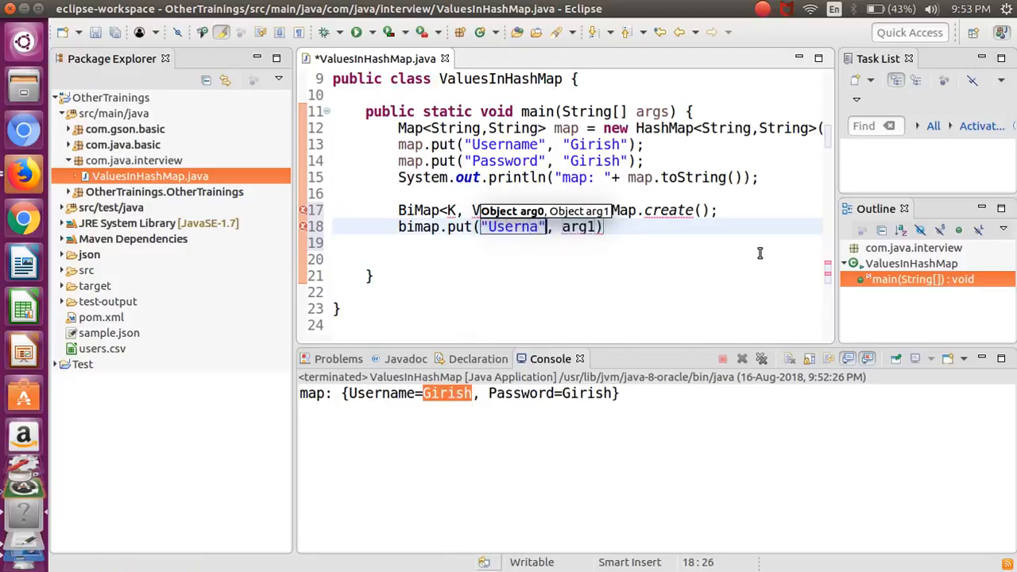
{"action": "type", "text": "me"}
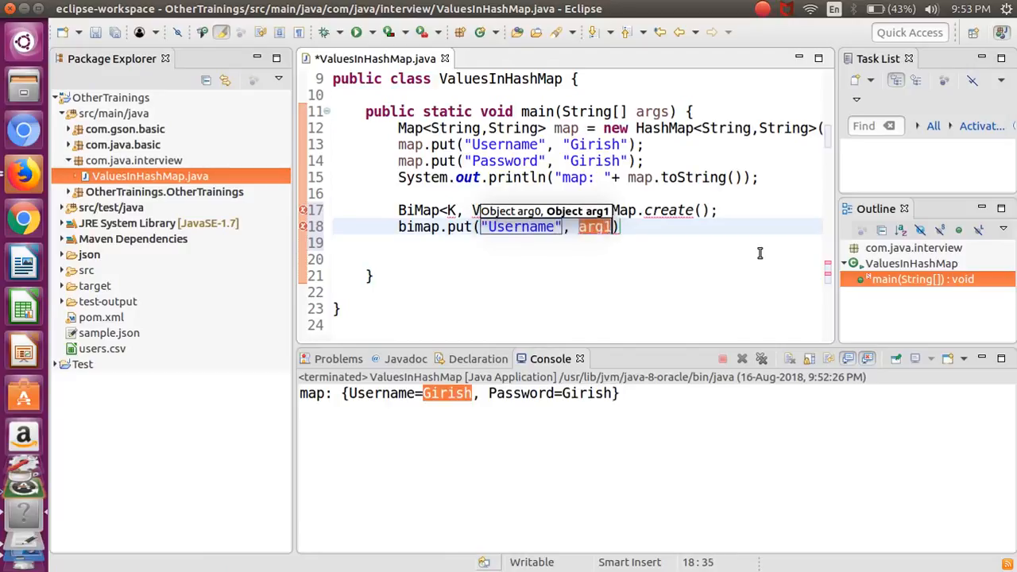
{"action": "type", "text": "\"\""}
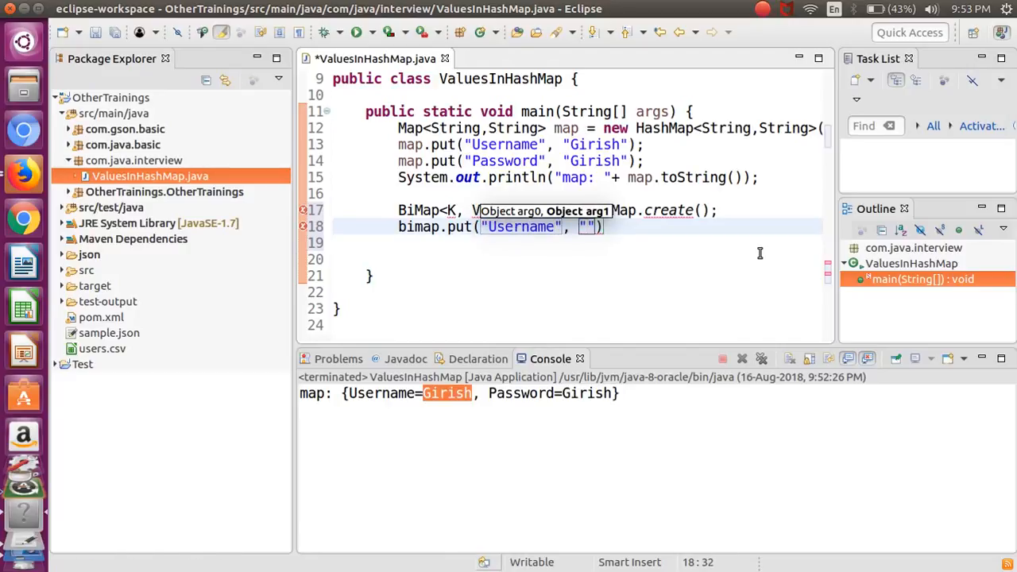
{"action": "type", "text": "Girish"}
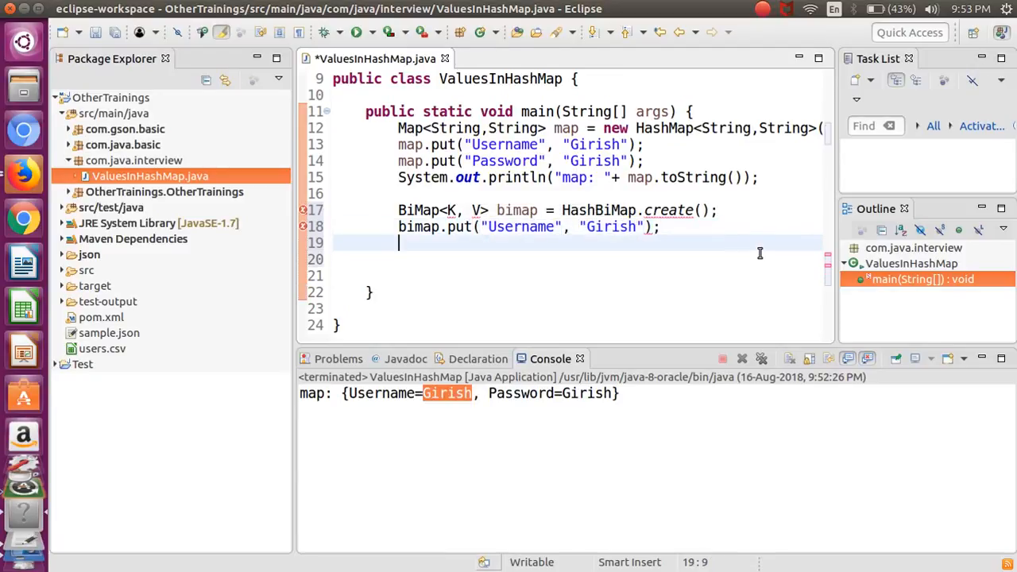
{"action": "type", "text": "bi"}
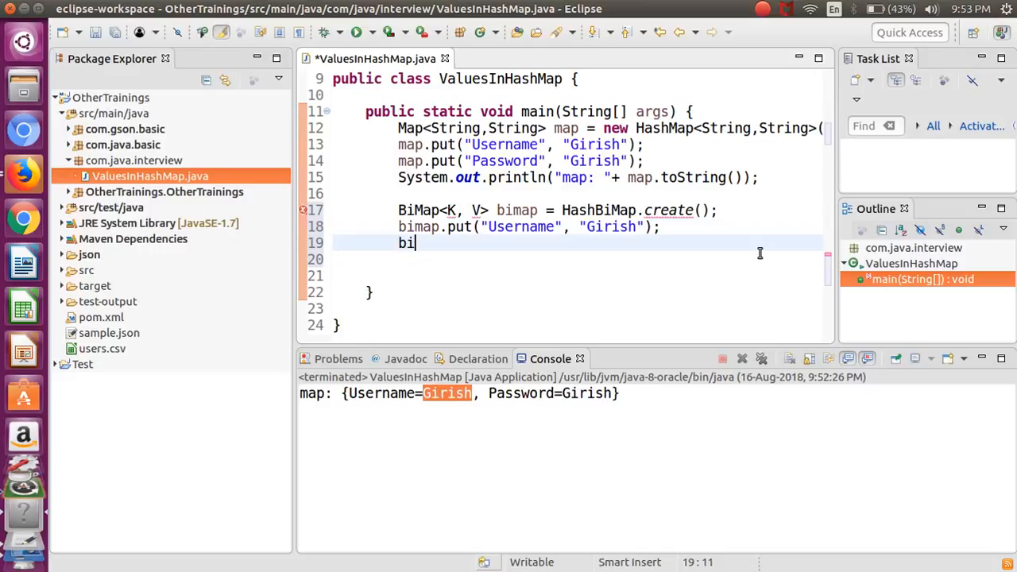
{"action": "type", "text": "map.put"}
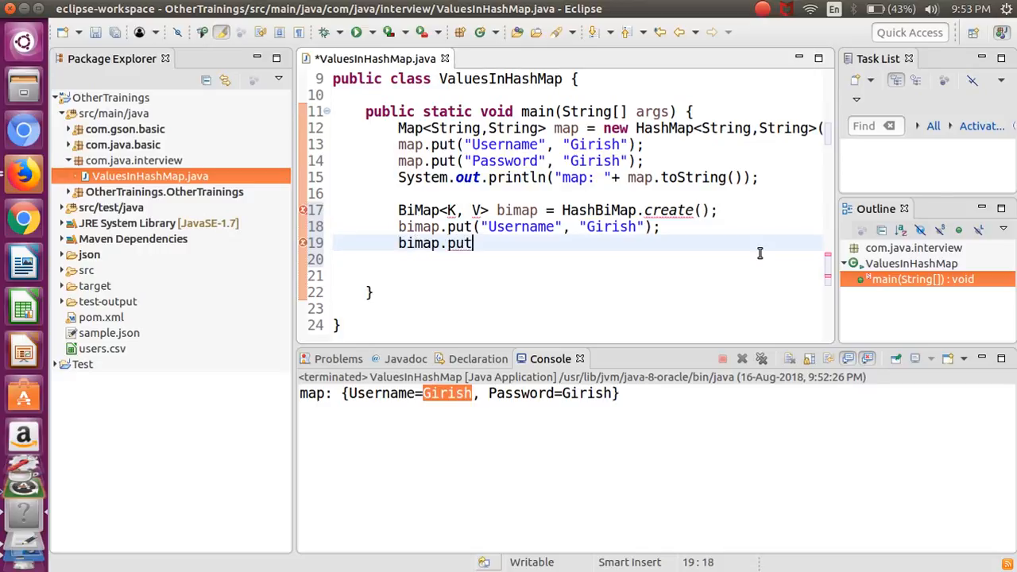
{"action": "type", "text": "(\"Password"}
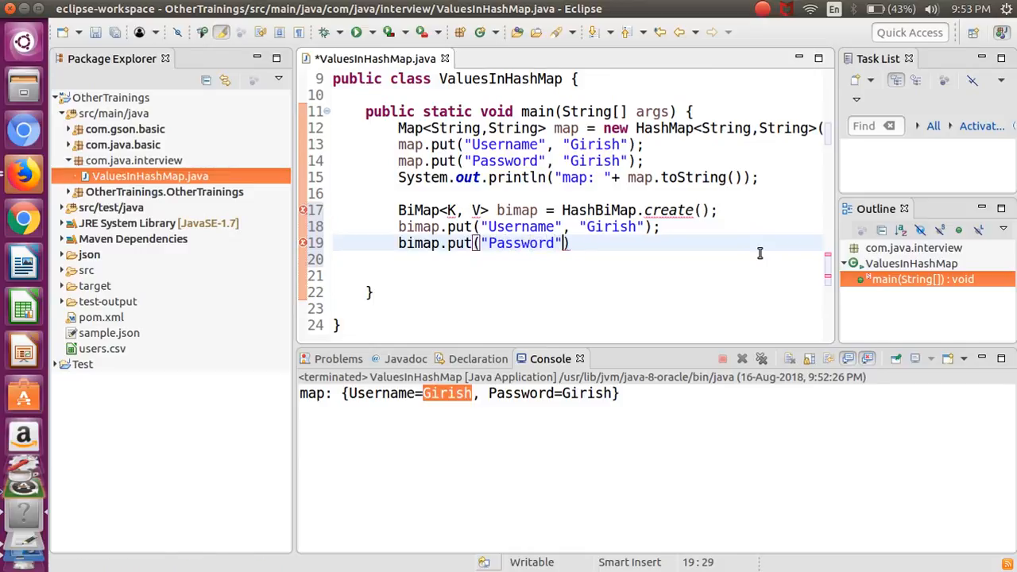
{"action": "type", "text": ",\"12\""}
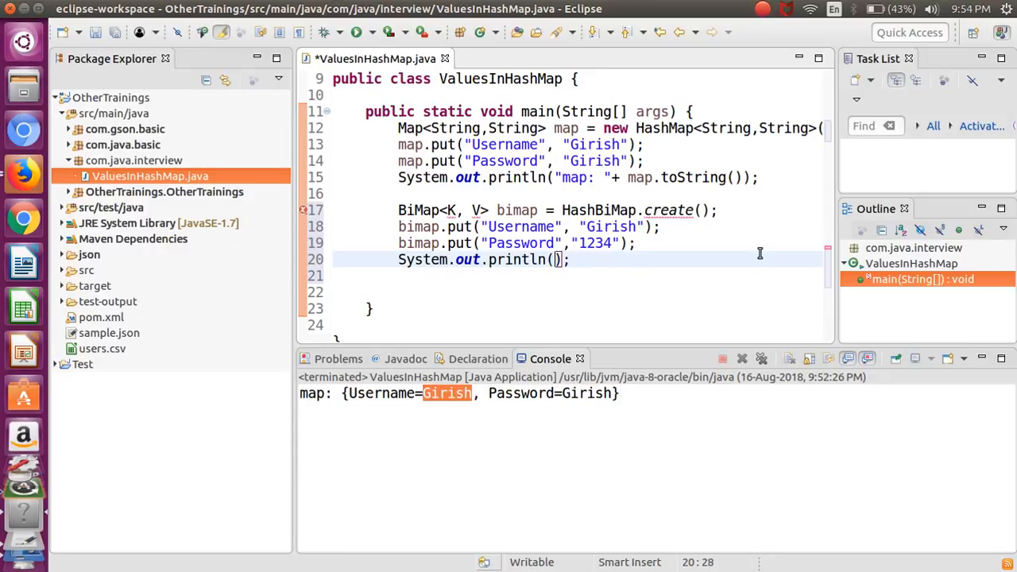
{"action": "type", "text": "\""}
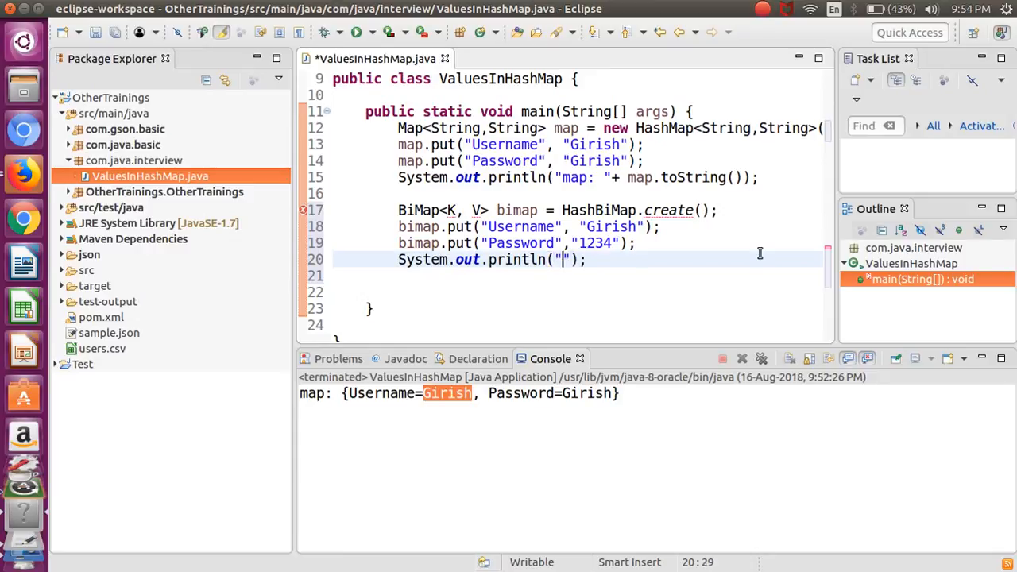
Print "bimap: " + bimap.toString() and save the file
{"action": "type", "text": "bimap:"}
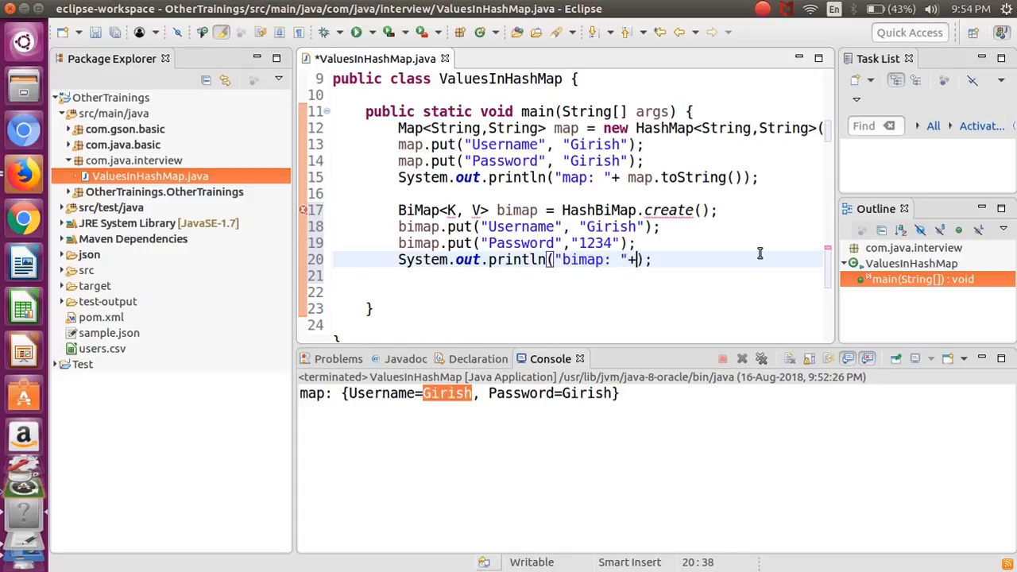
{"action": "type", "text": "bimap"}
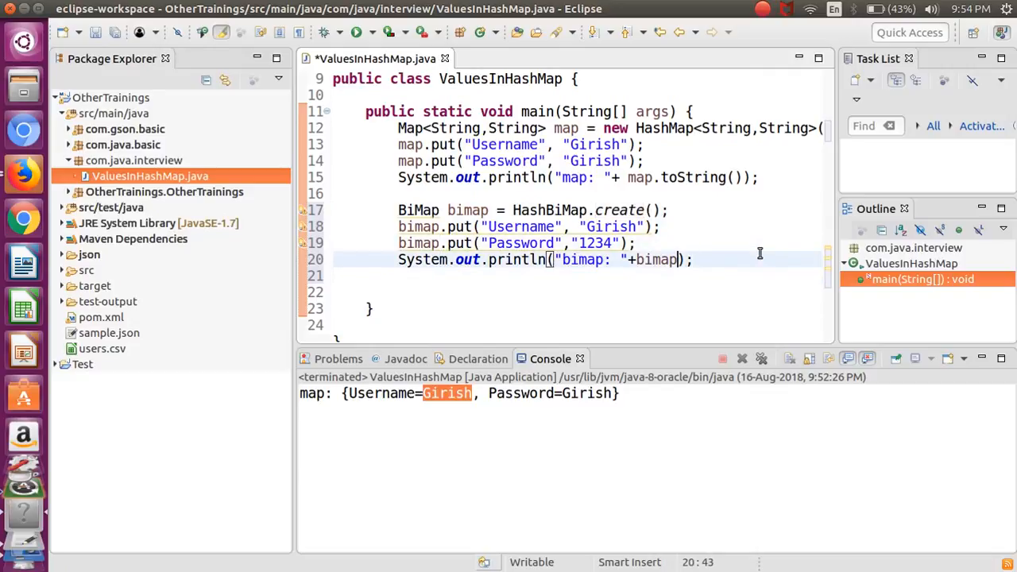
{"action": "type", "text": ".toString()"}
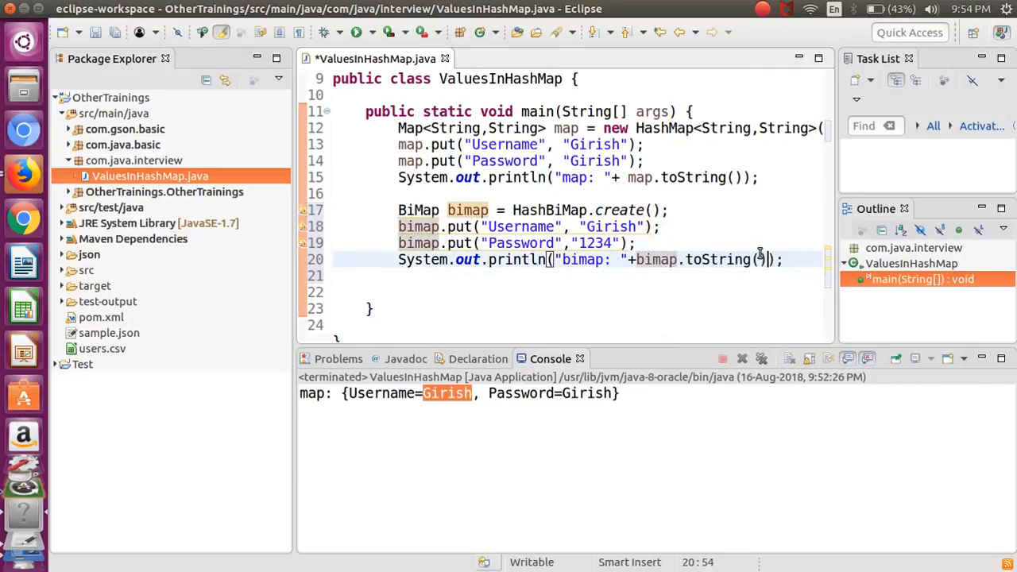
{"action": "key", "text": "ctrl+s"}
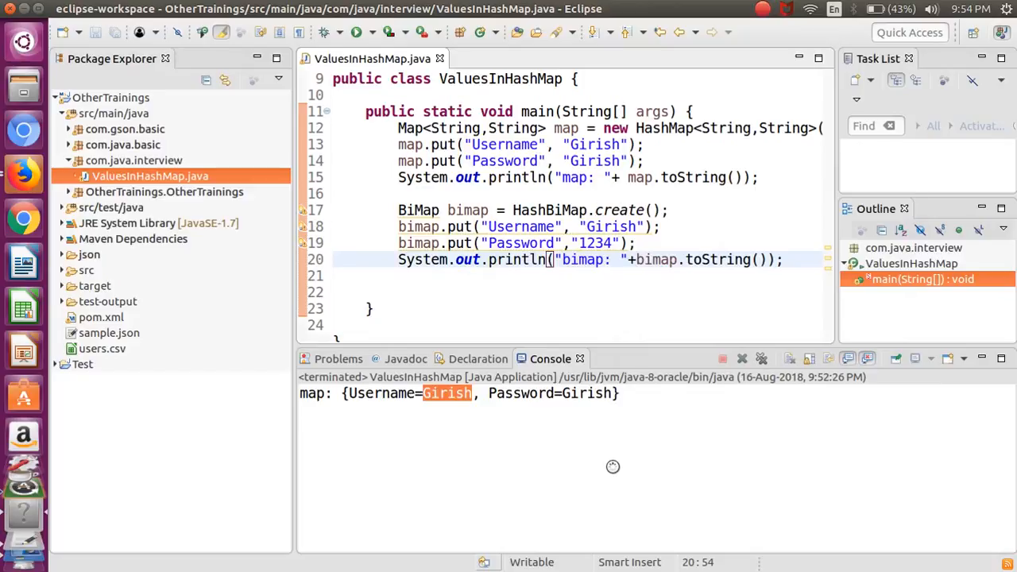
{"action": "left_click", "coordinate": [345, 32]}
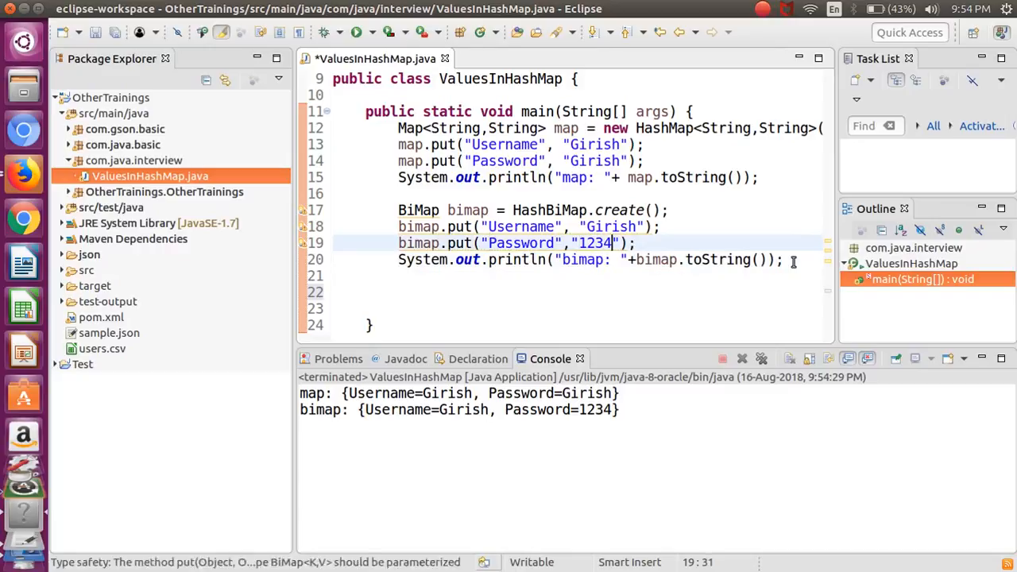
{"action": "type", "text": "Girish"}
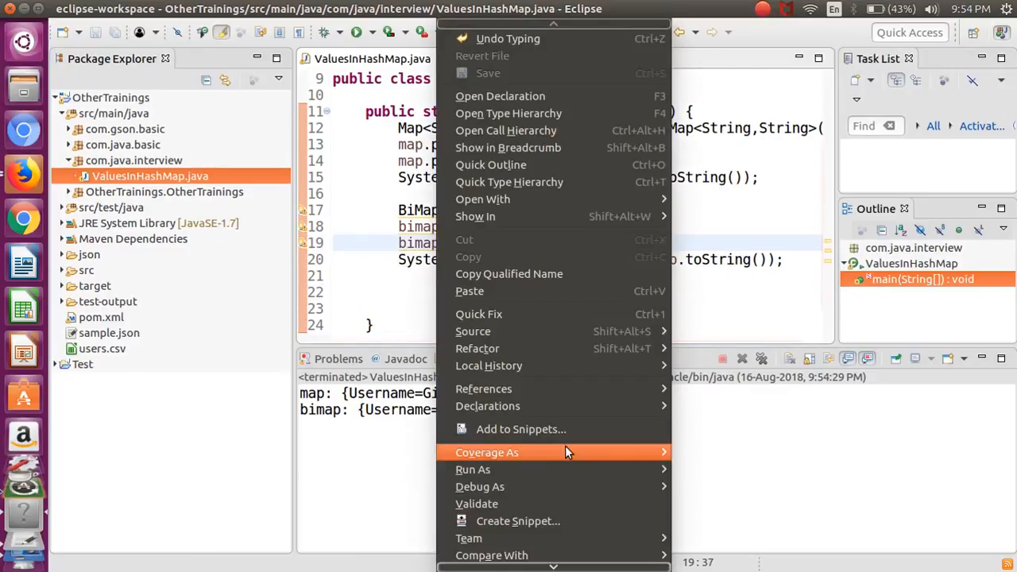
{"action": "mouse_move", "coordinate": [474, 471]}
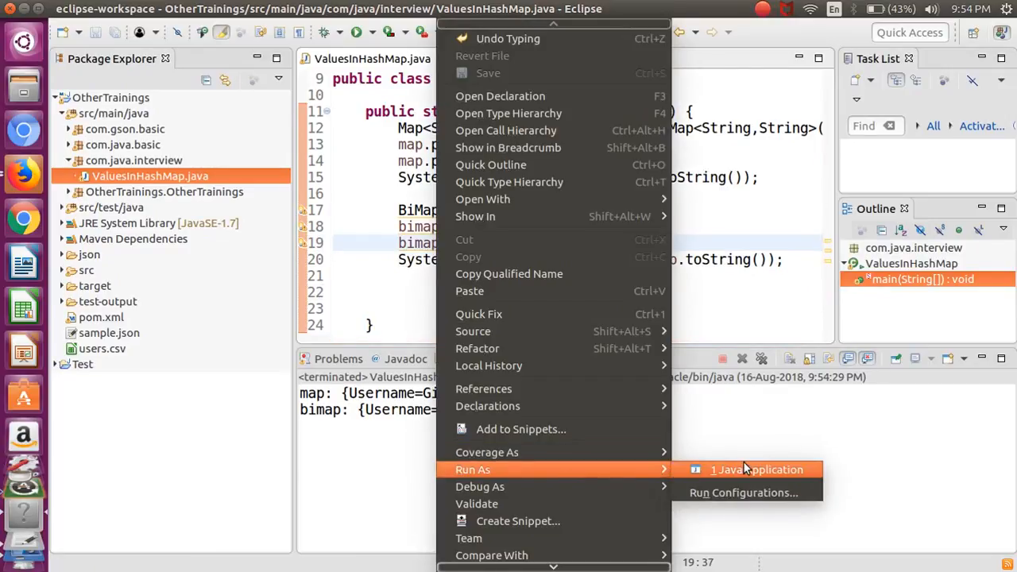
Run with the duplicate Girish value, hitting IllegalArgumentException, then switch put to forcePut
{"action": "left_click", "coordinate": [757, 470]}
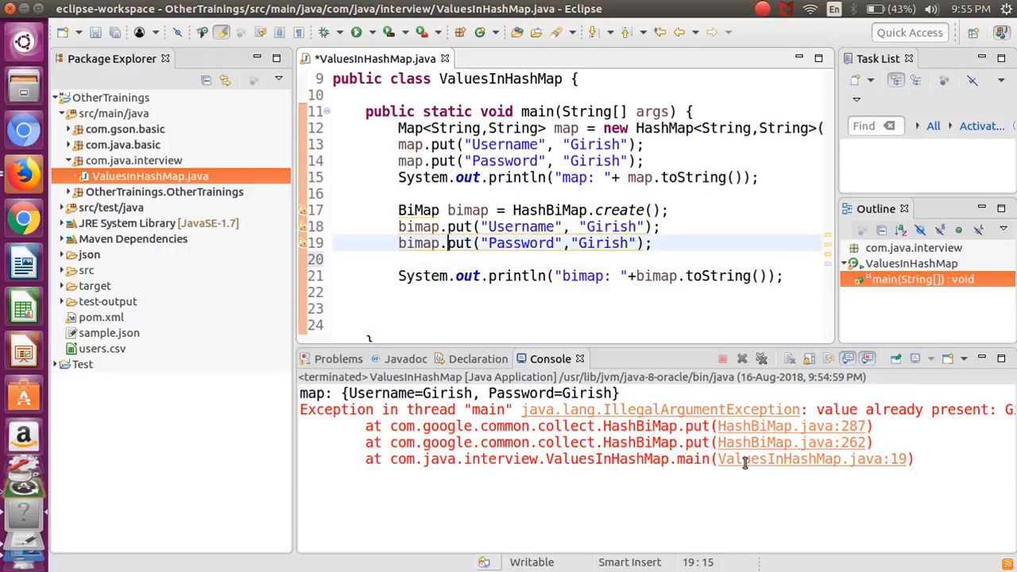
{"action": "type", "text": "four"}
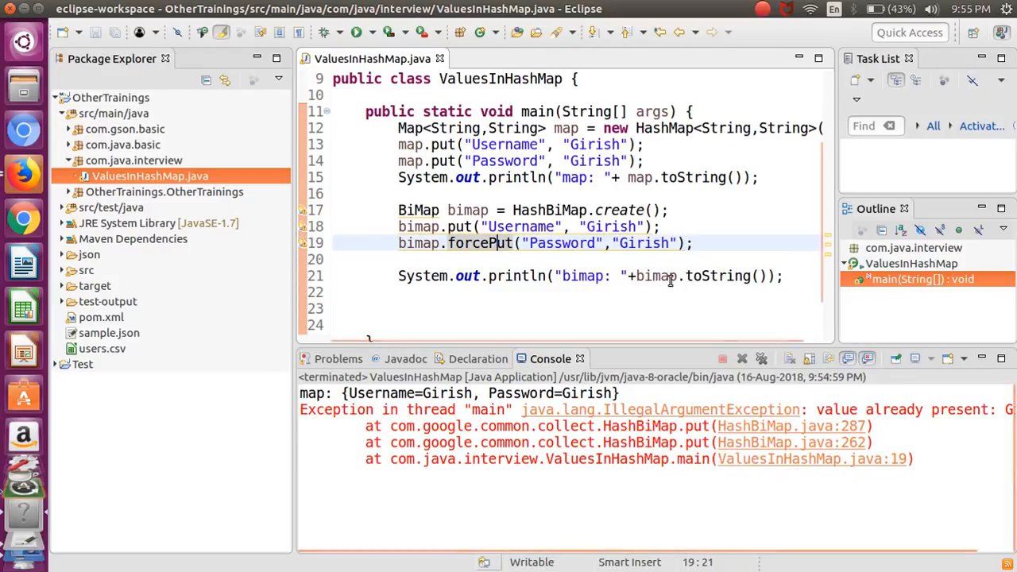
{"action": "right_click", "coordinate": [492, 242]}
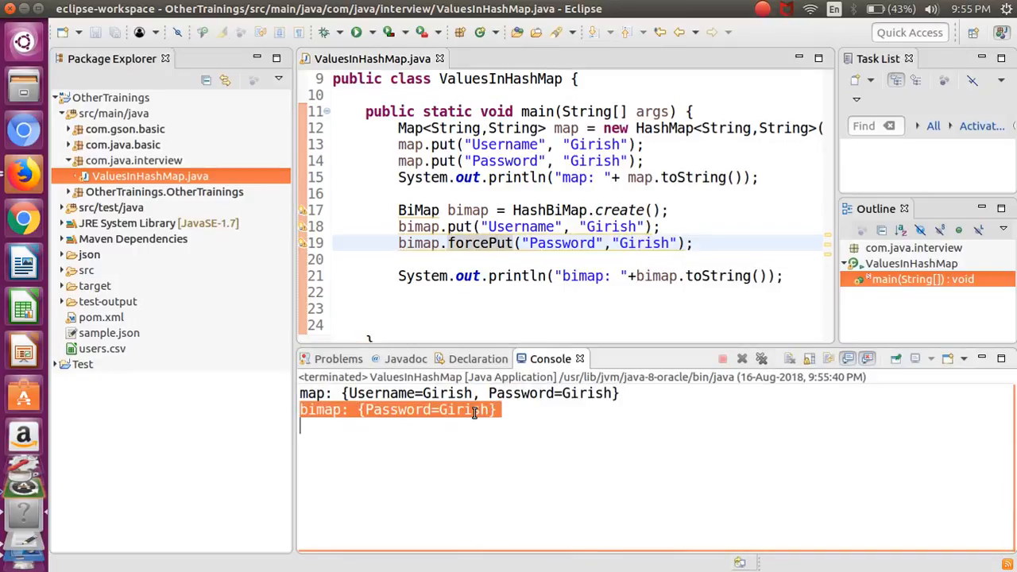
{"action": "double_click", "coordinate": [397, 410]}
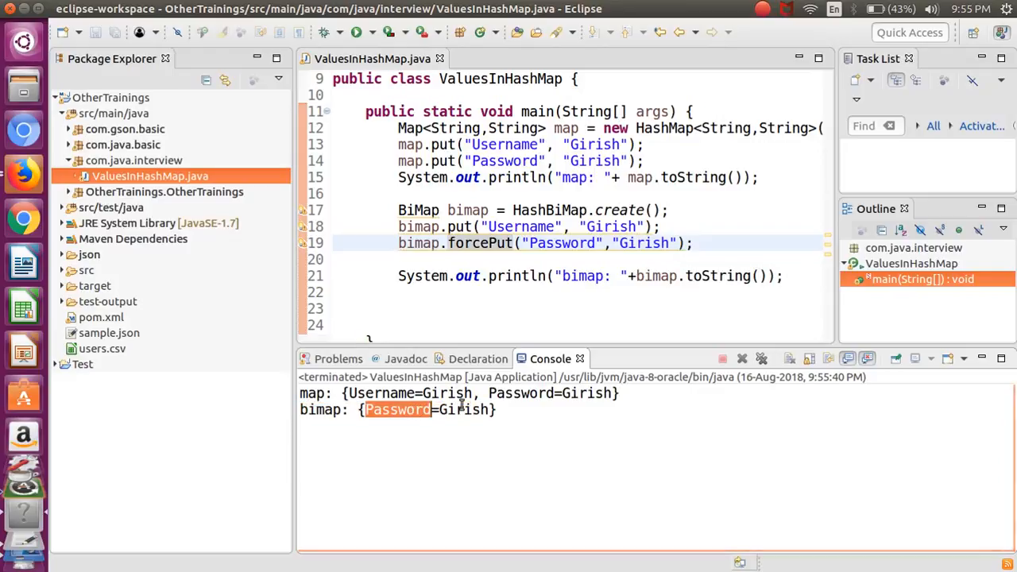
{"action": "double_click", "coordinate": [465, 410]}
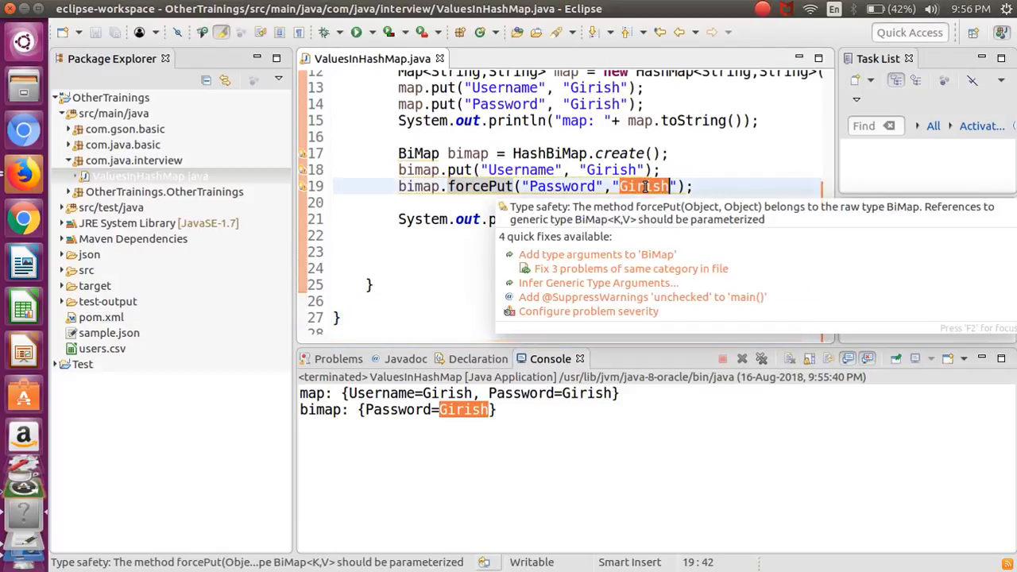
{"action": "type", "text": "123"}
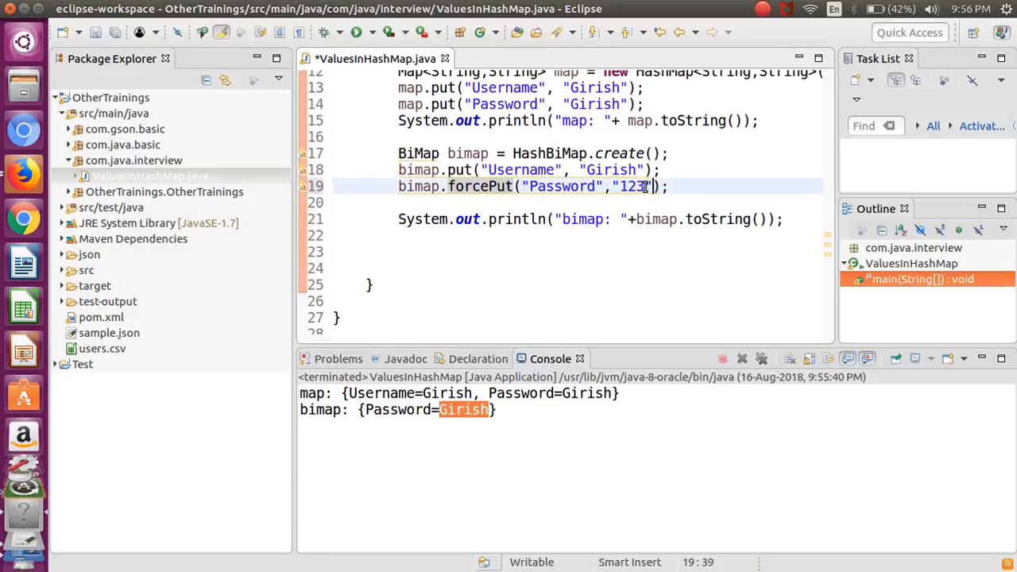
{"action": "type", "text": "456"}
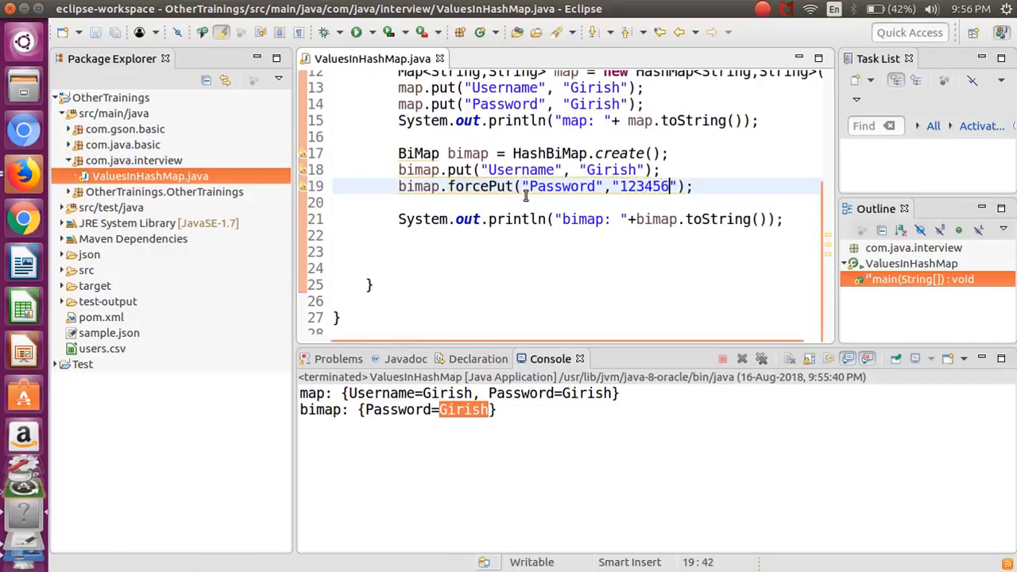
{"action": "double_click", "coordinate": [559, 186]}
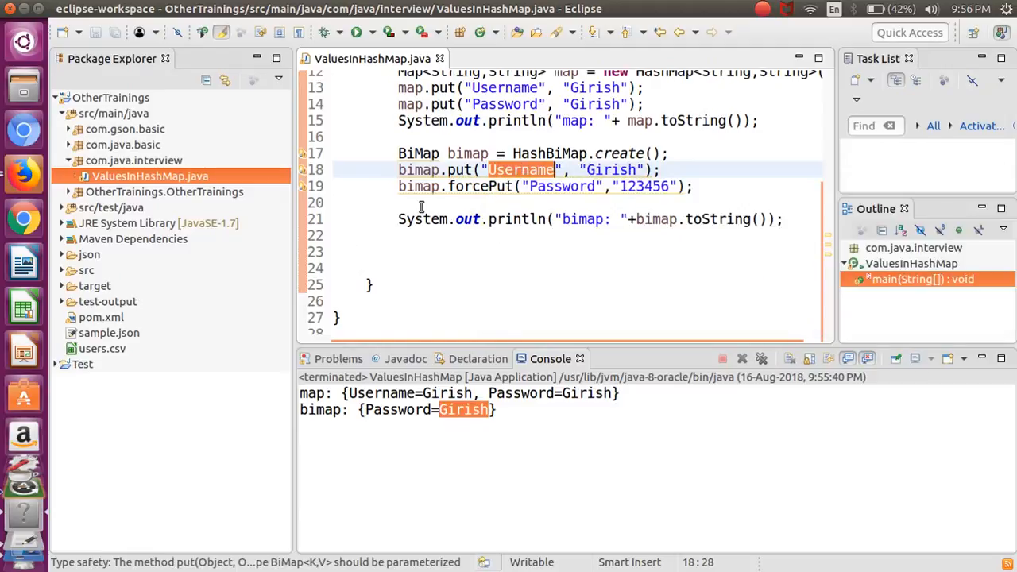
Add bimap.inverse().get("Girish") on a new line after the print statement
{"action": "left_click", "coordinate": [420, 202]}
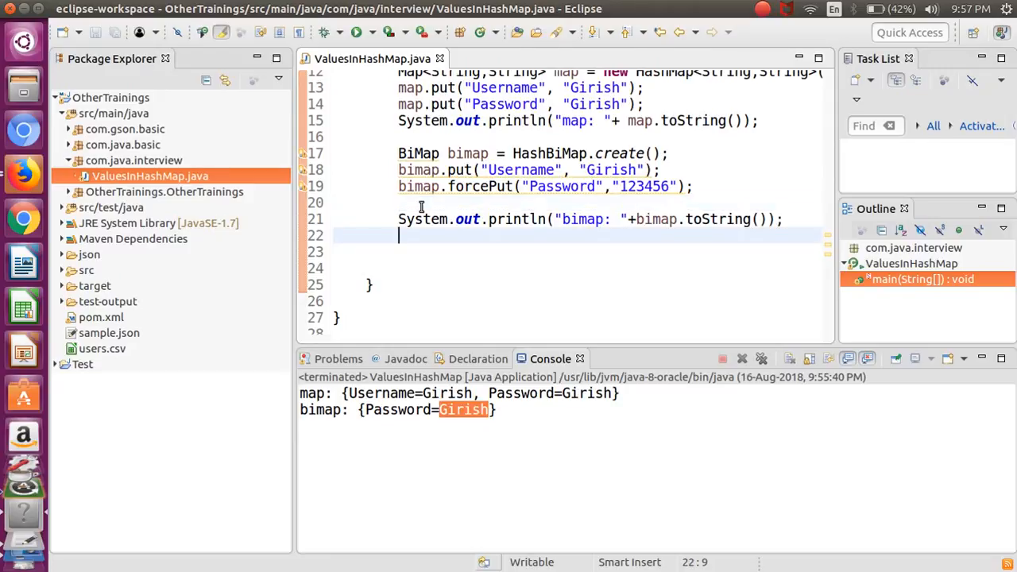
{"action": "type", "text": "b"}
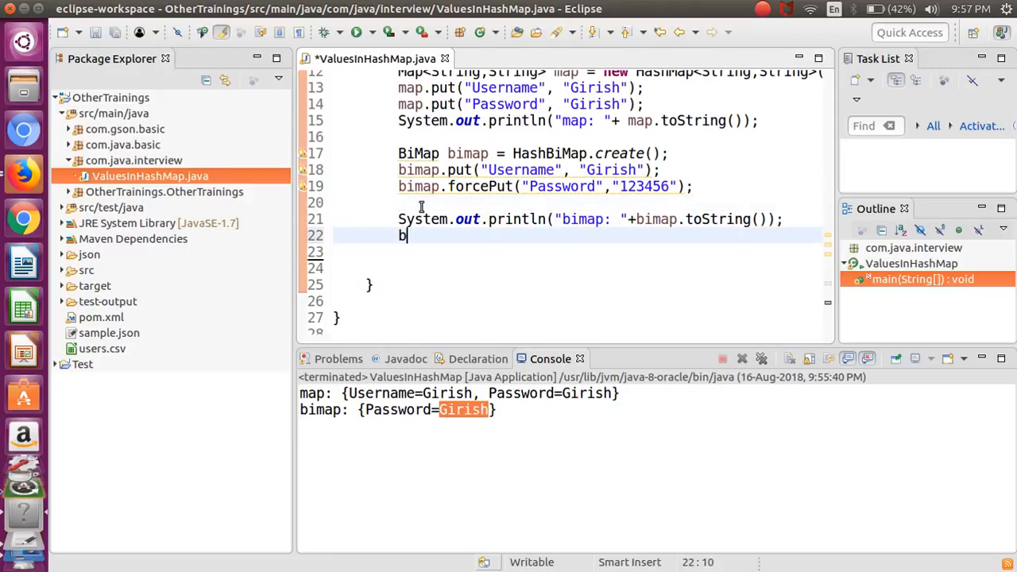
{"action": "type", "text": "imap"}
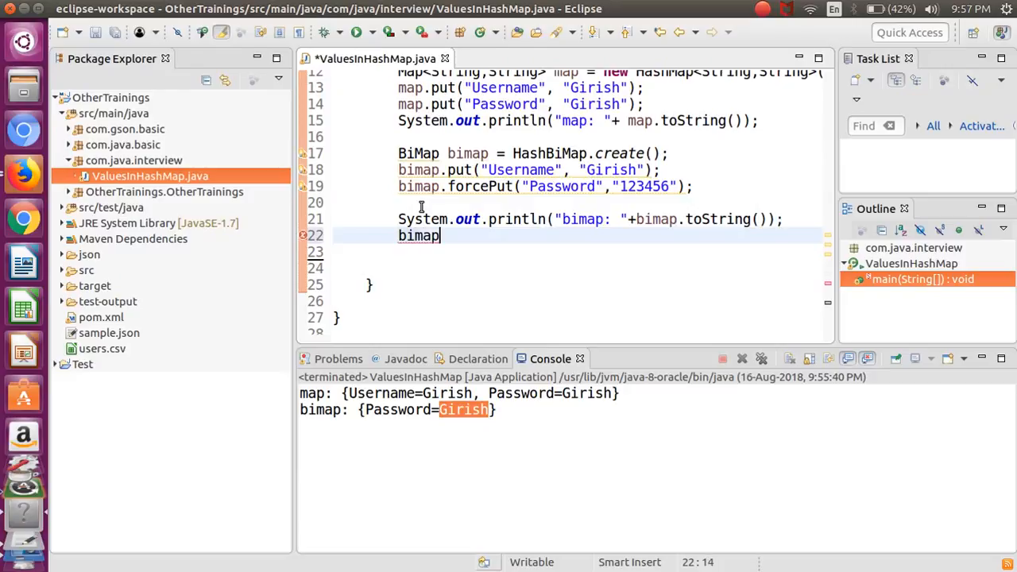
{"action": "type", "text": "."}
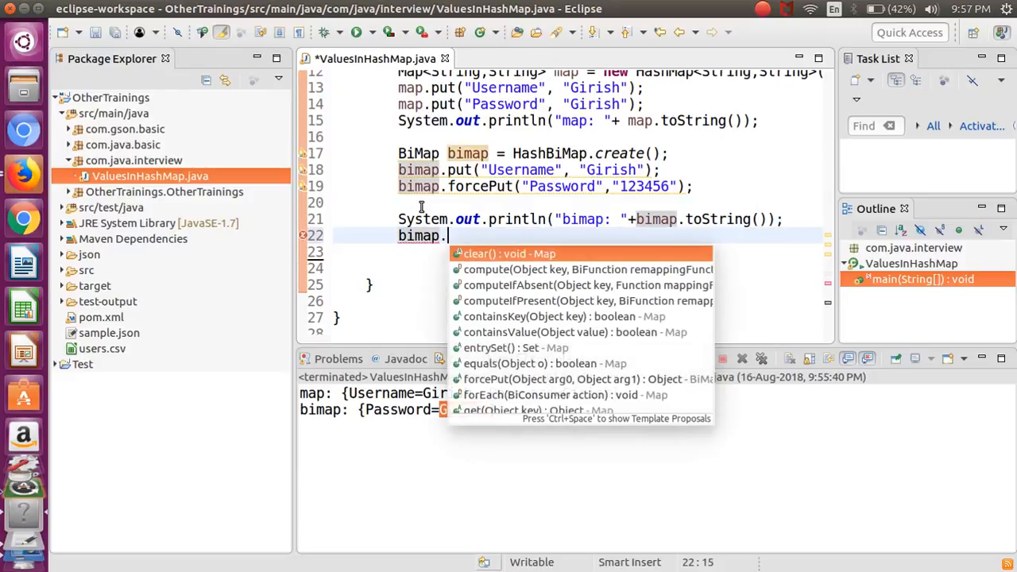
{"action": "type", "text": "inverse()"}
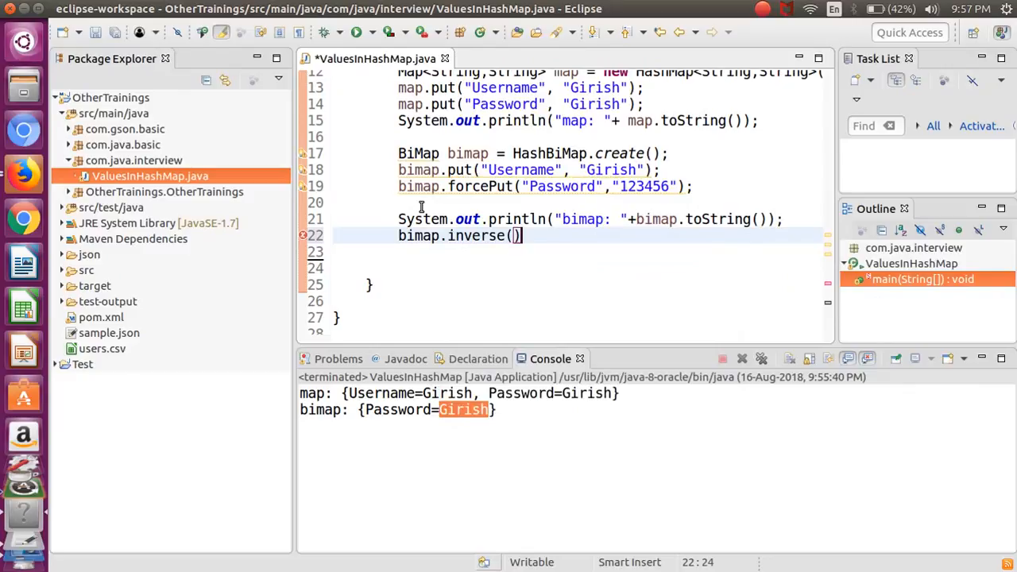
{"action": "type", "text": "."}
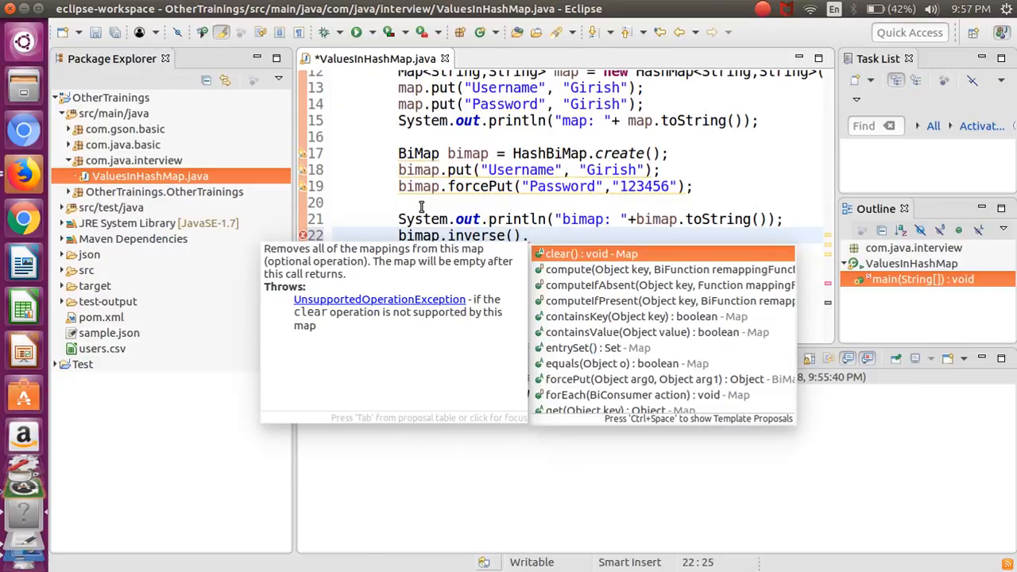
{"action": "type", "text": "get(\""}
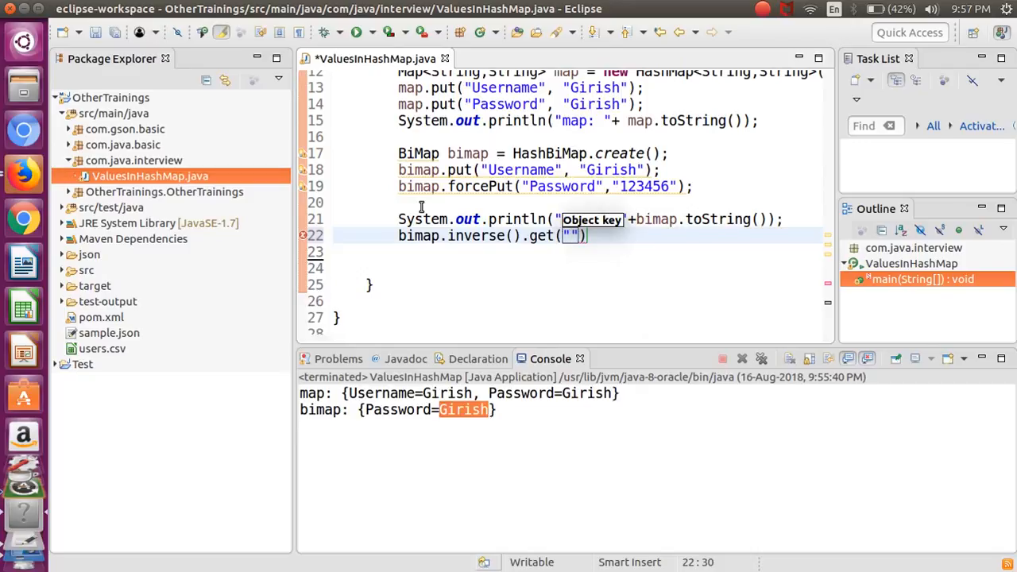
{"action": "type", "text": "Girish"}
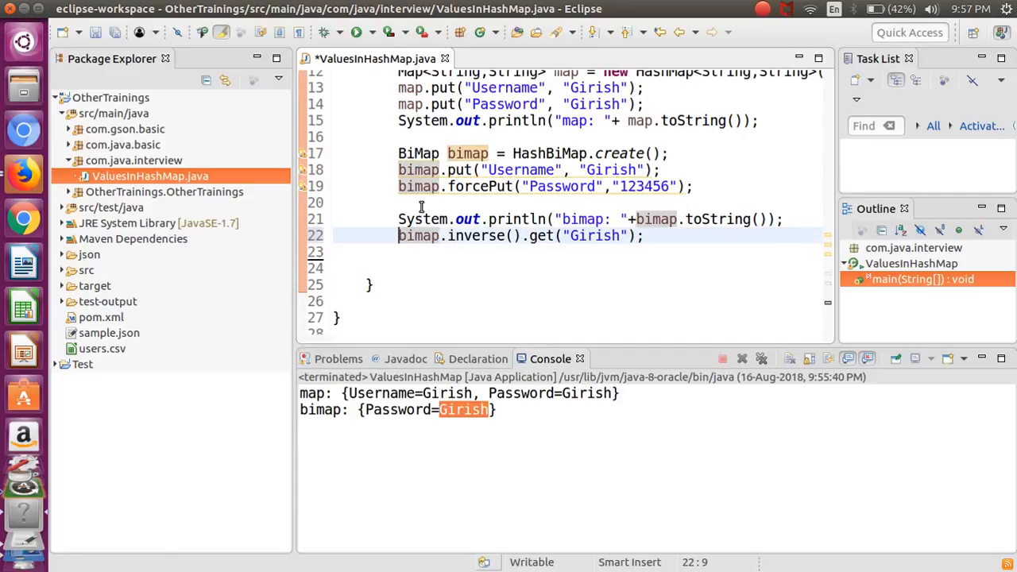
Assign the inverse lookup to a variable declared as String result
{"action": "type", "text": "String result ="}
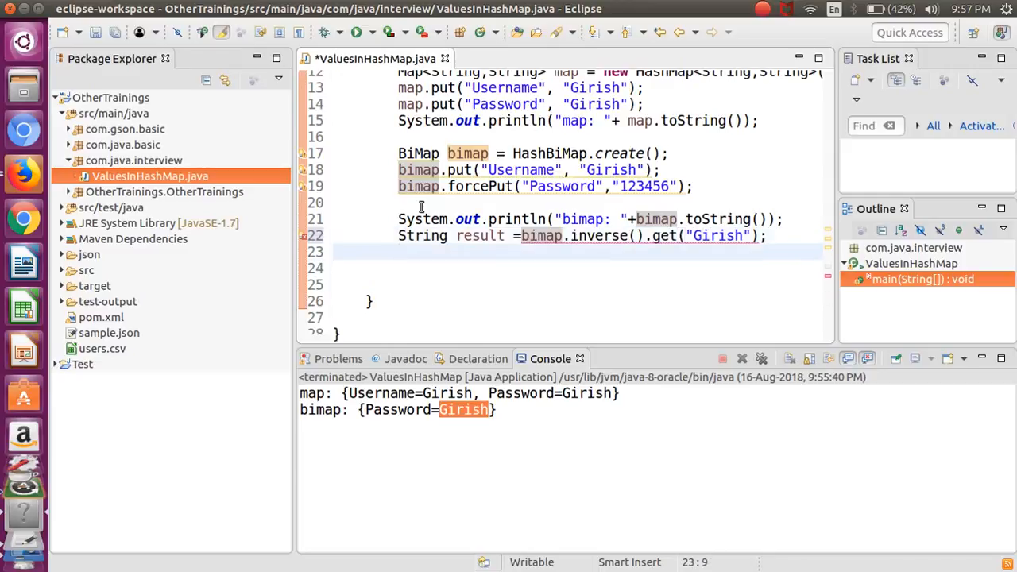
{"action": "left_click", "coordinate": [523, 235]}
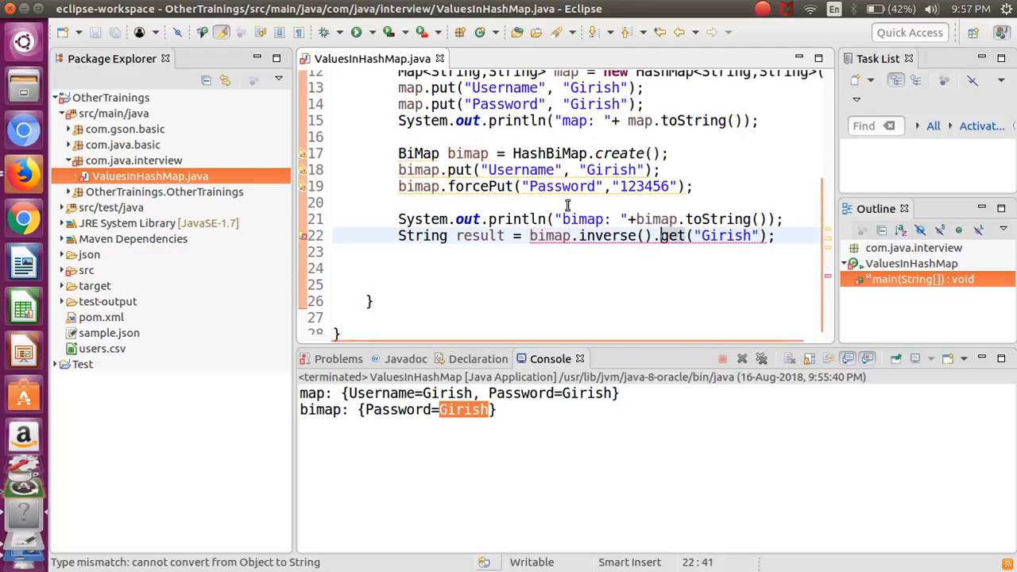
{"action": "mouse_move", "coordinate": [607, 235]}
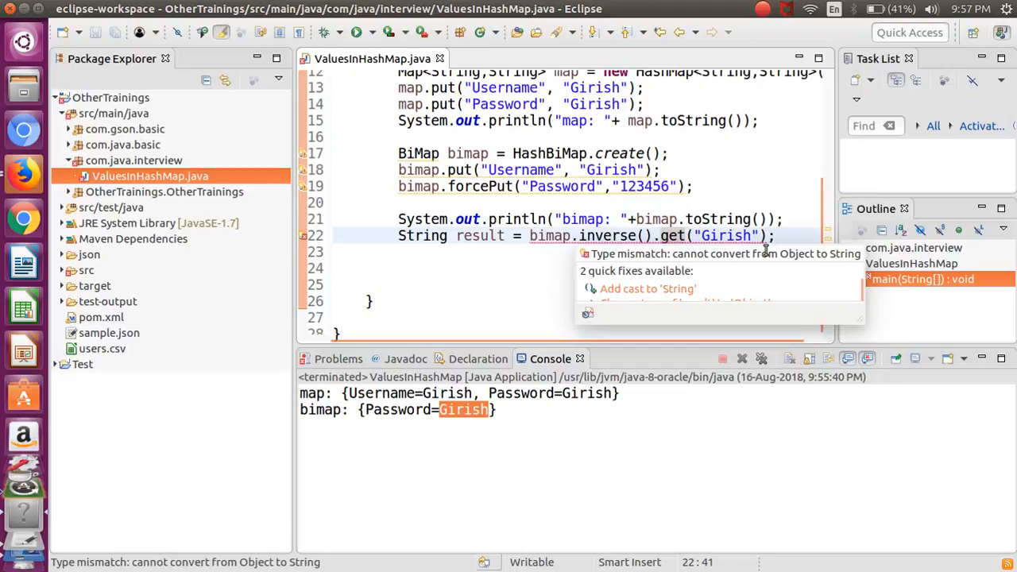
Type the BiMap declaration as <String,String> and save to clear the mismatch error
{"action": "left_click", "coordinate": [782, 235]}
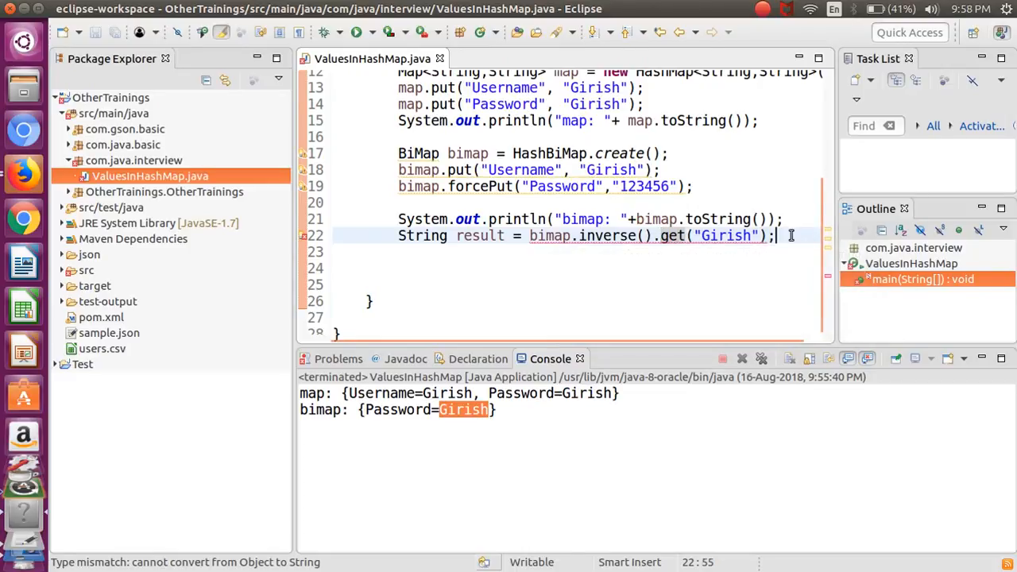
{"action": "type", "text": "sysou"}
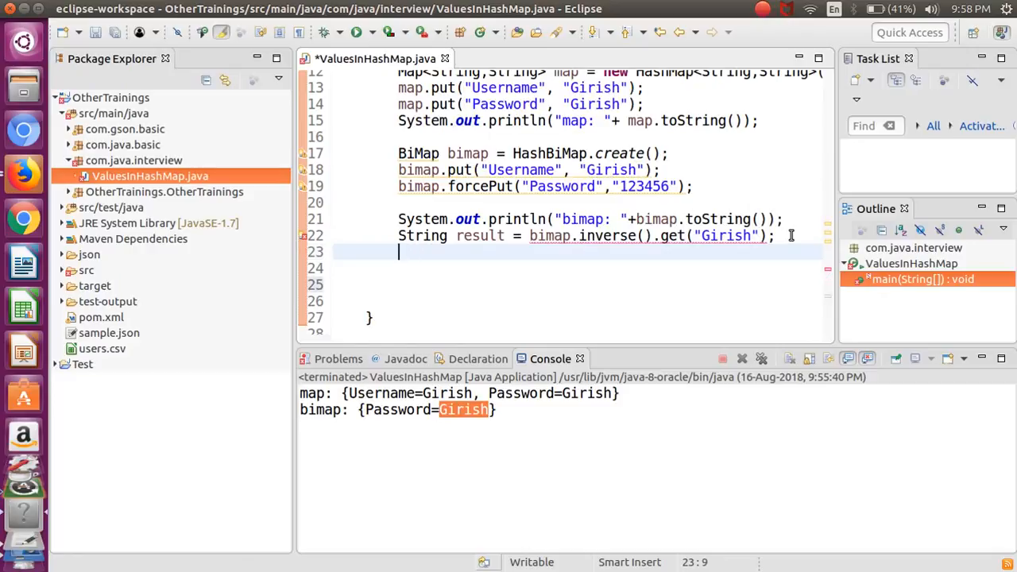
{"action": "left_click", "coordinate": [407, 153]}
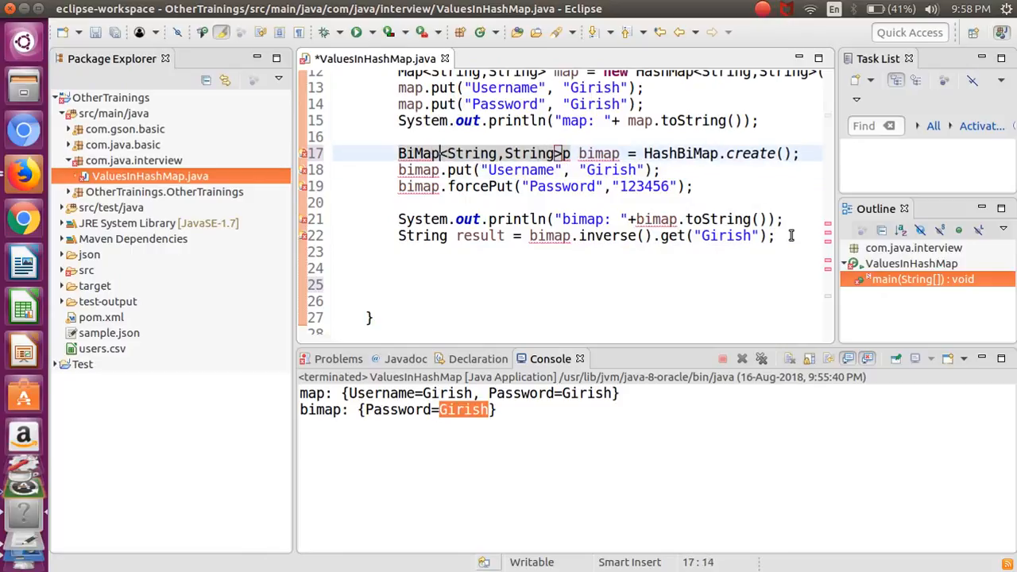
{"action": "key", "text": "ctrl+s"}
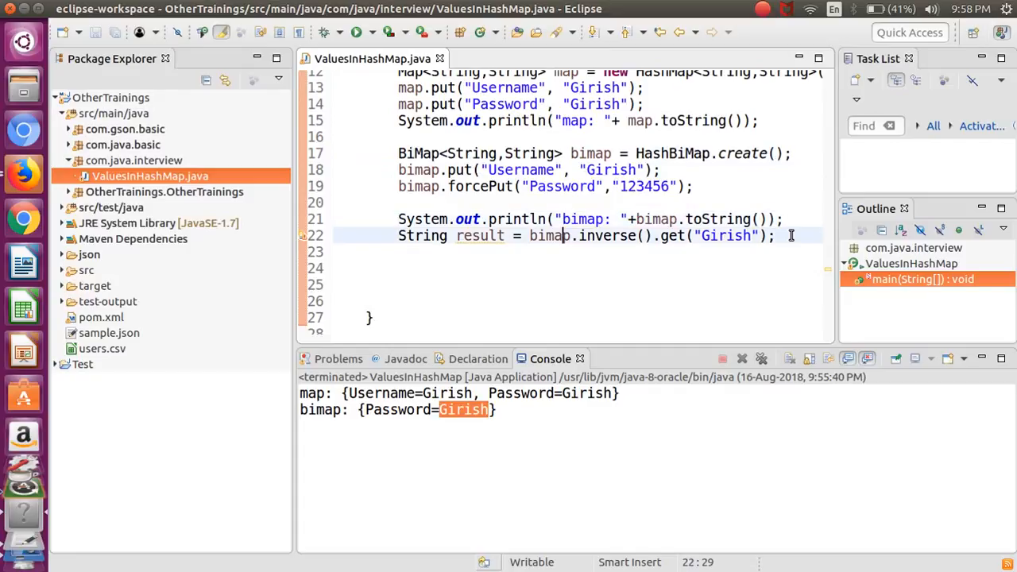
Add a sysout statement printing "Result: "+result after the lookup line
{"action": "type", "text": "sysout"}
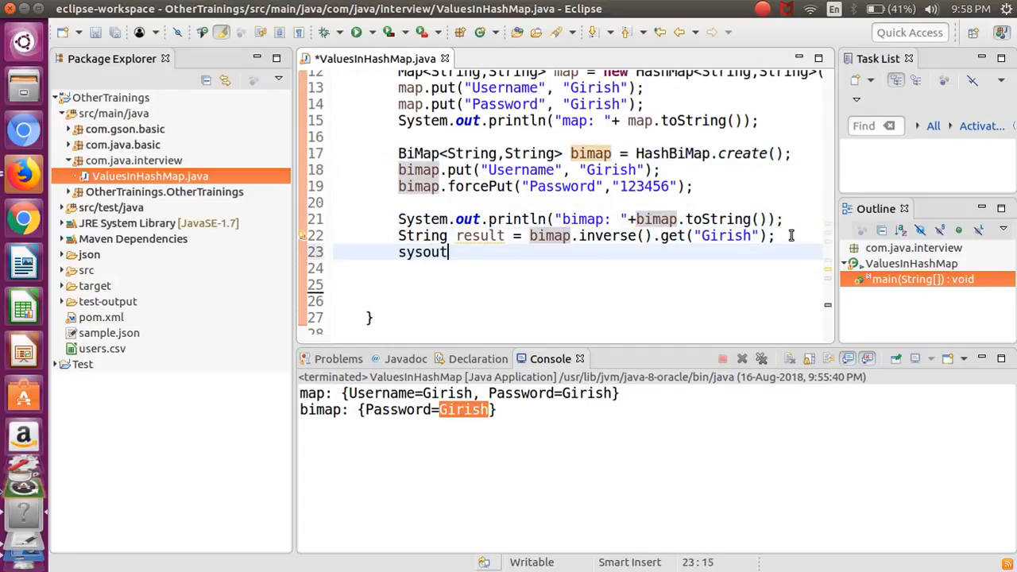
{"action": "key", "text": "Tab"}
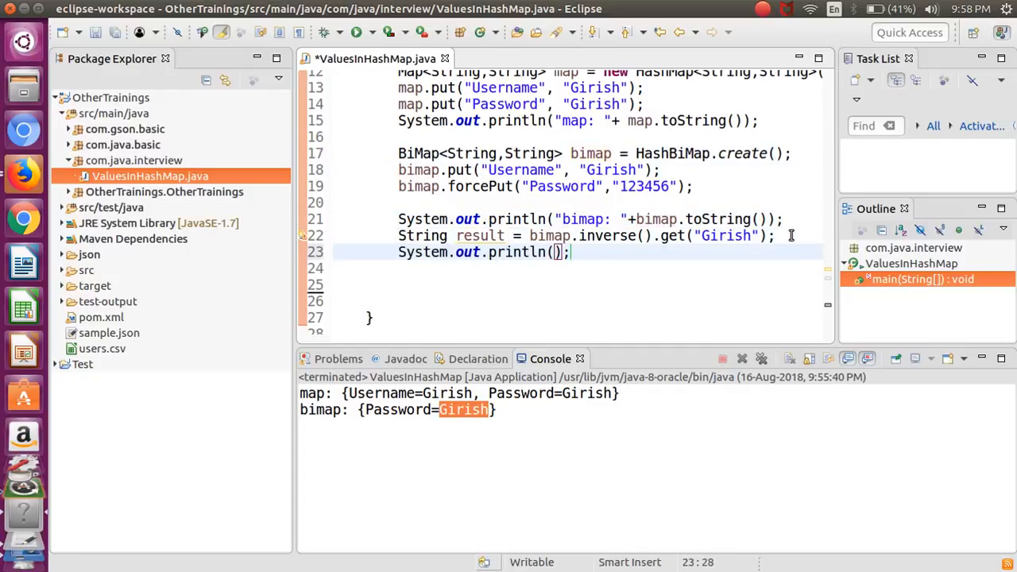
{"action": "type", "text": "\"Result:"}
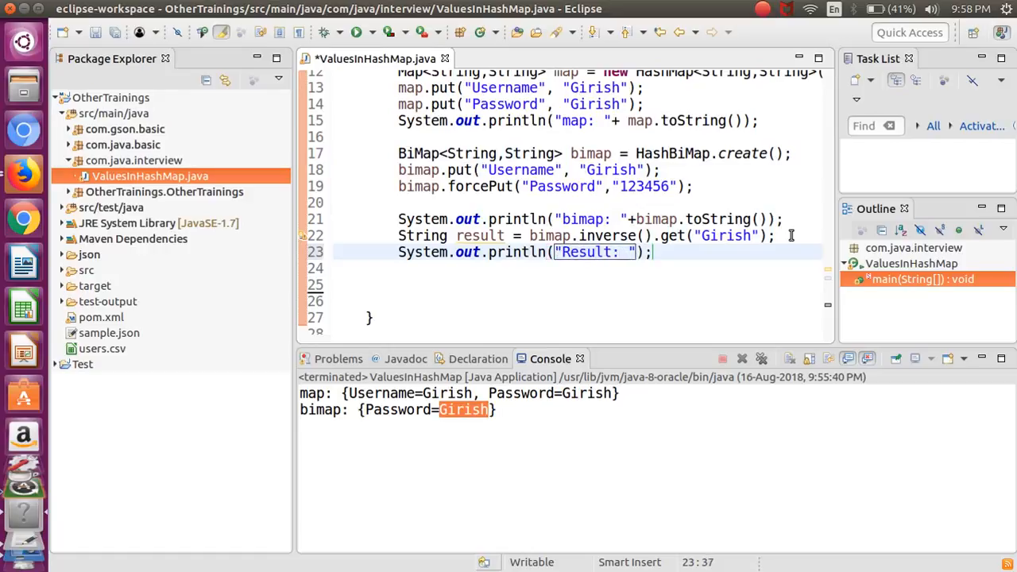
{"action": "type", "text": "+res"}
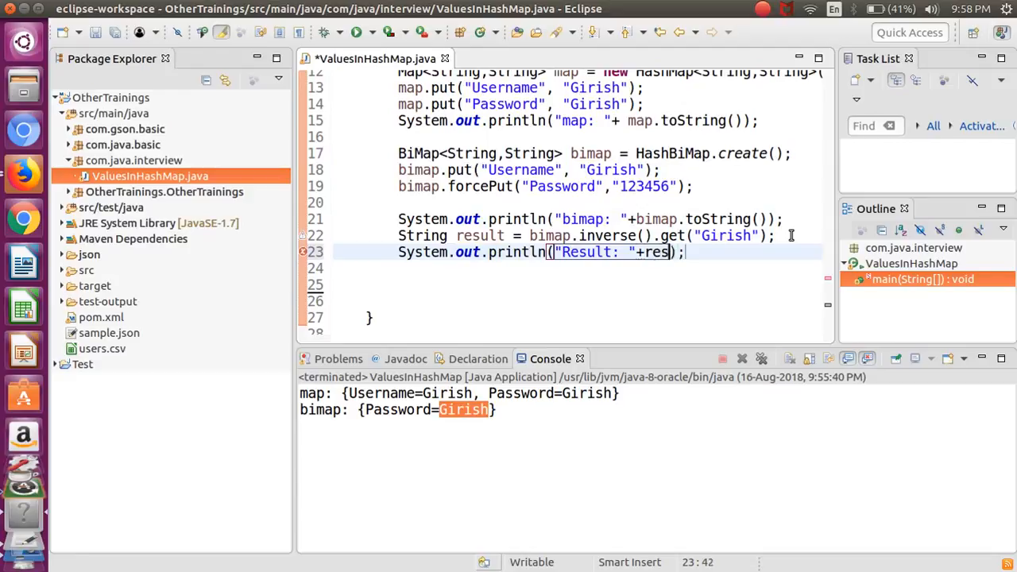
{"action": "type", "text": "ult"}
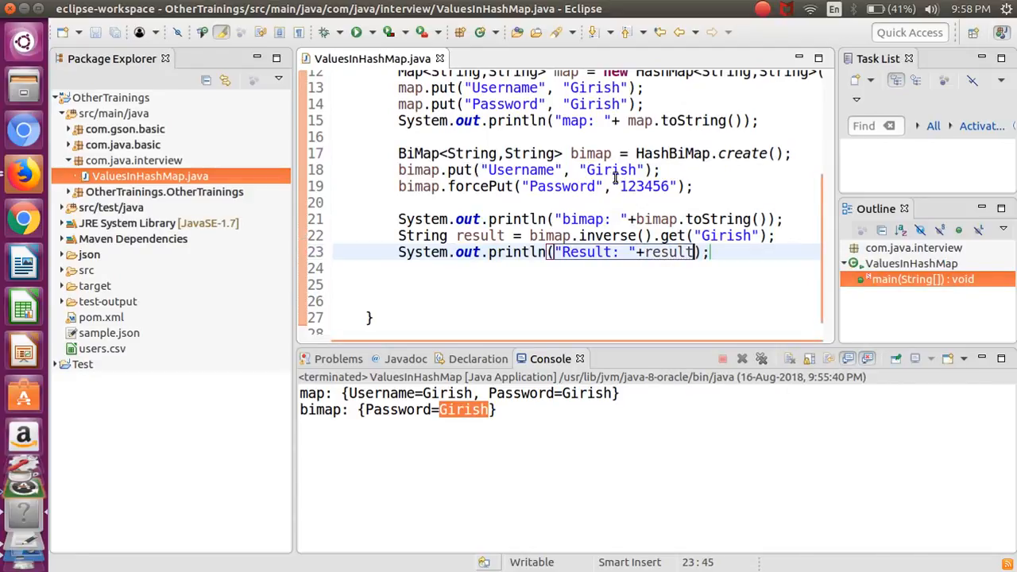
{"action": "left_click", "coordinate": [578, 186]}
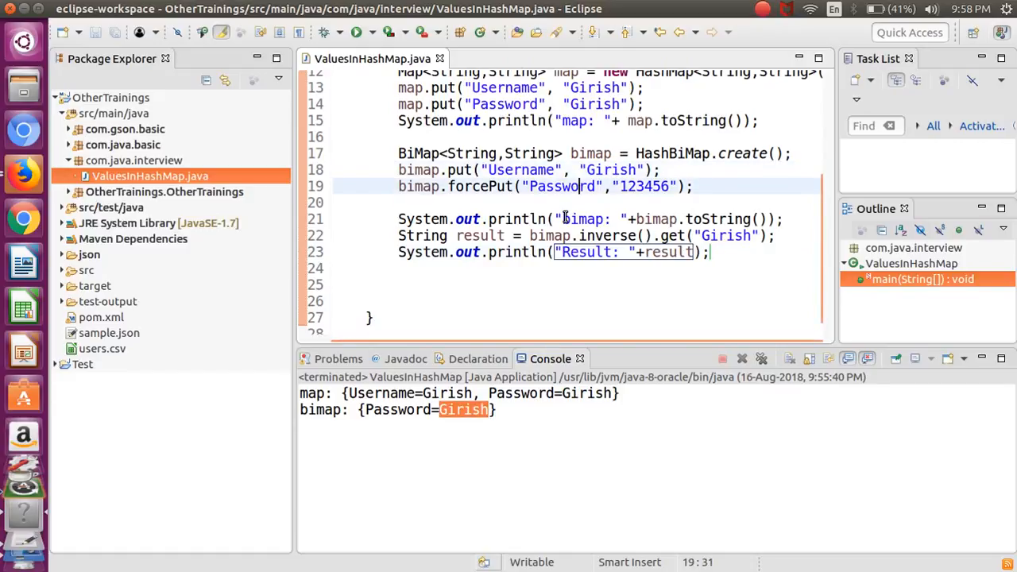
Run ValuesInHashMap as a Java Application so the console prints Result: Username
{"action": "right_click", "coordinate": [572, 186]}
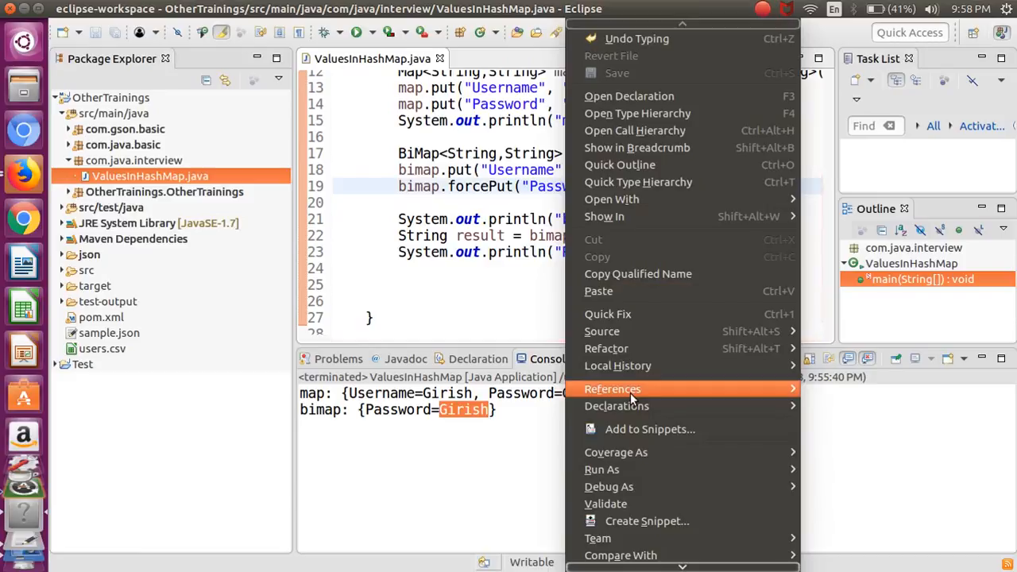
{"action": "mouse_move", "coordinate": [601, 471]}
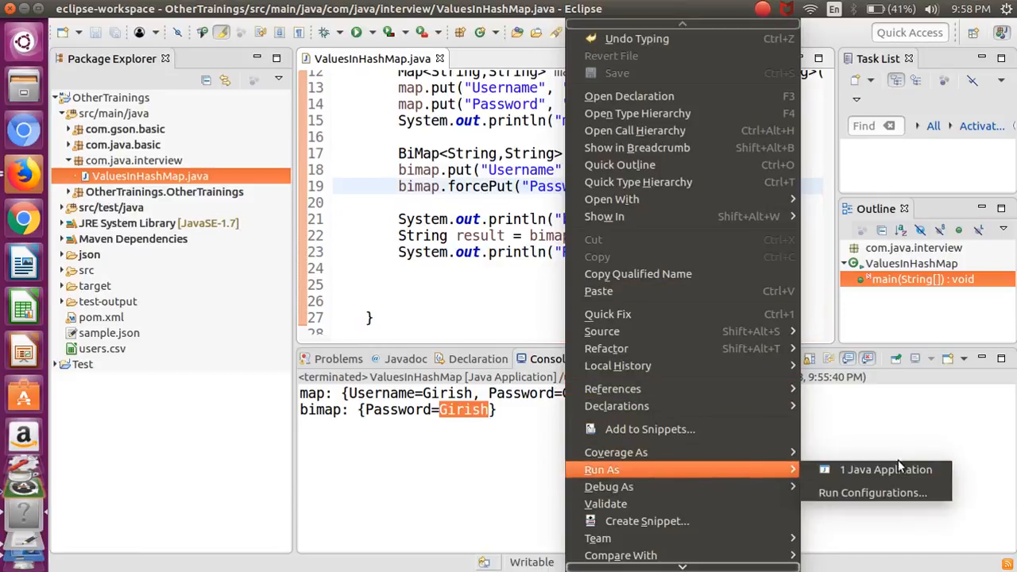
{"action": "left_click", "coordinate": [887, 471]}
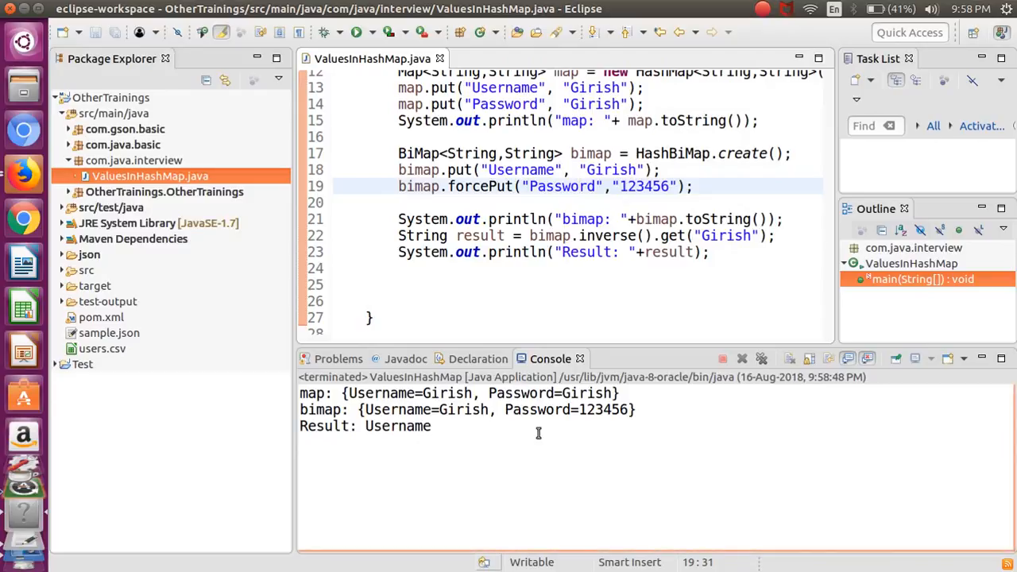
{"action": "double_click", "coordinate": [397, 426]}
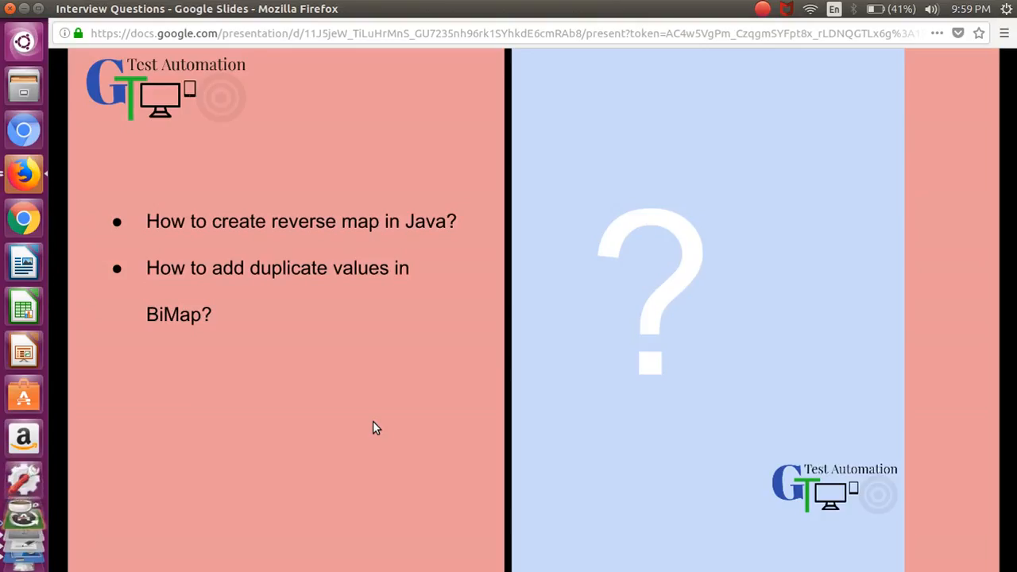
{"action": "mouse_move", "coordinate": [205, 267]}
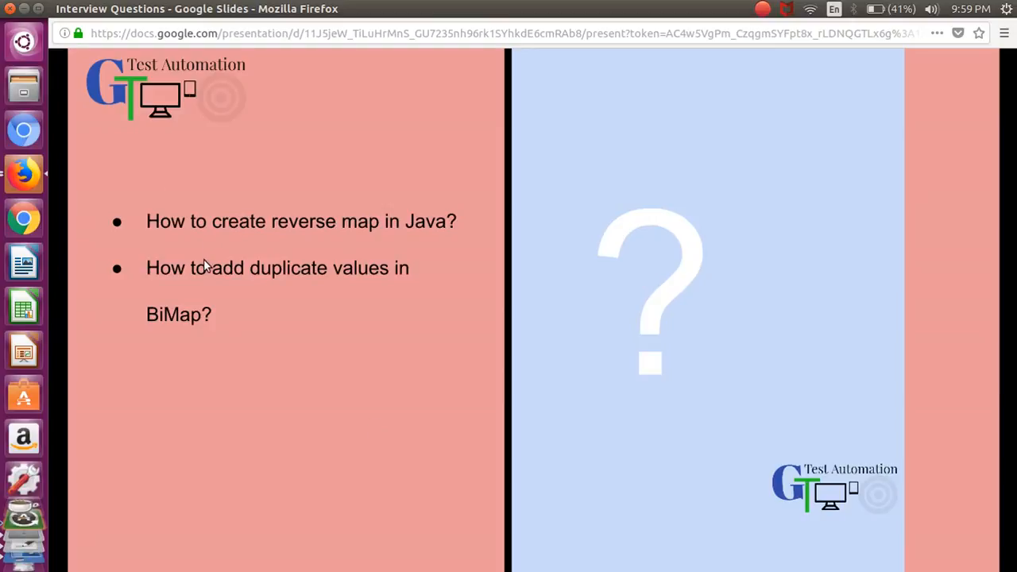